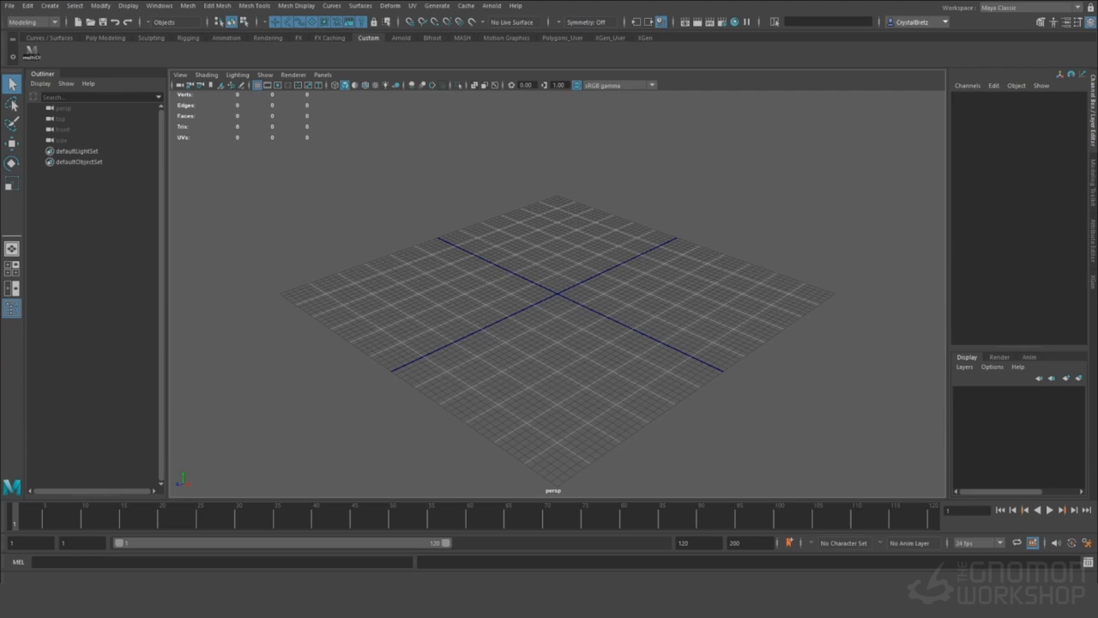
mouse_move(206, 36)
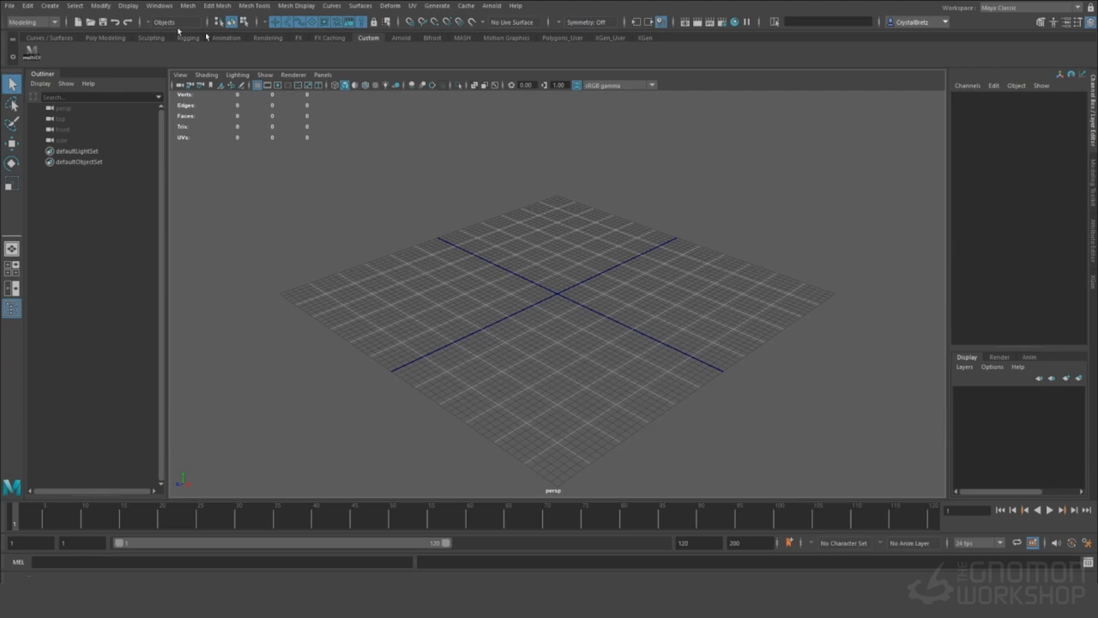
Step: Create a new Maya project inside the course folder via the Project Window and accept it
click(10, 5)
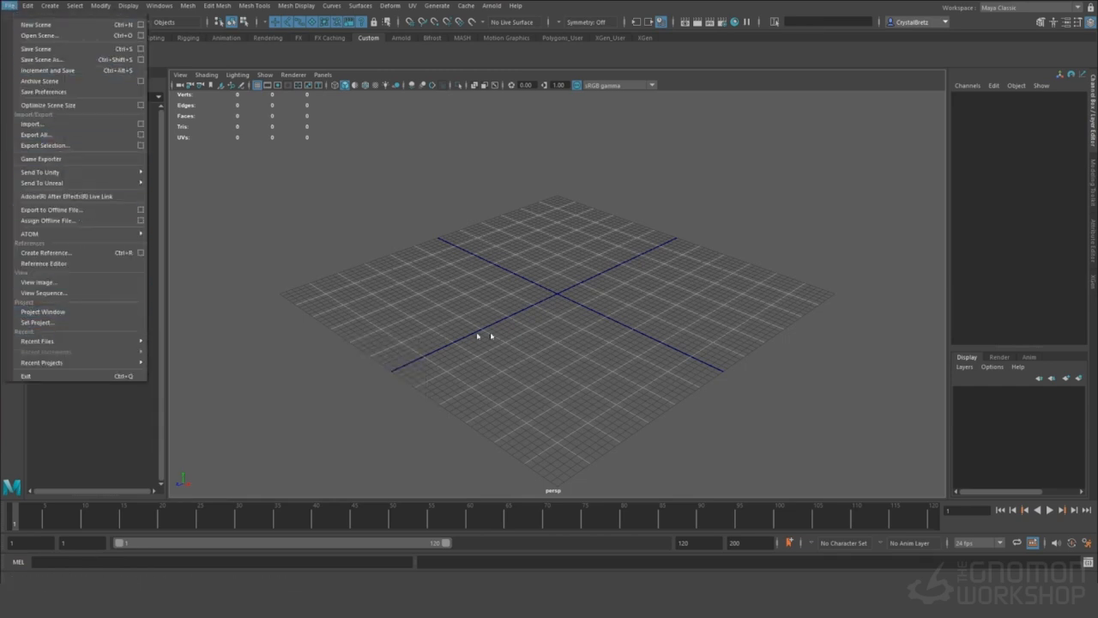
click(41, 312)
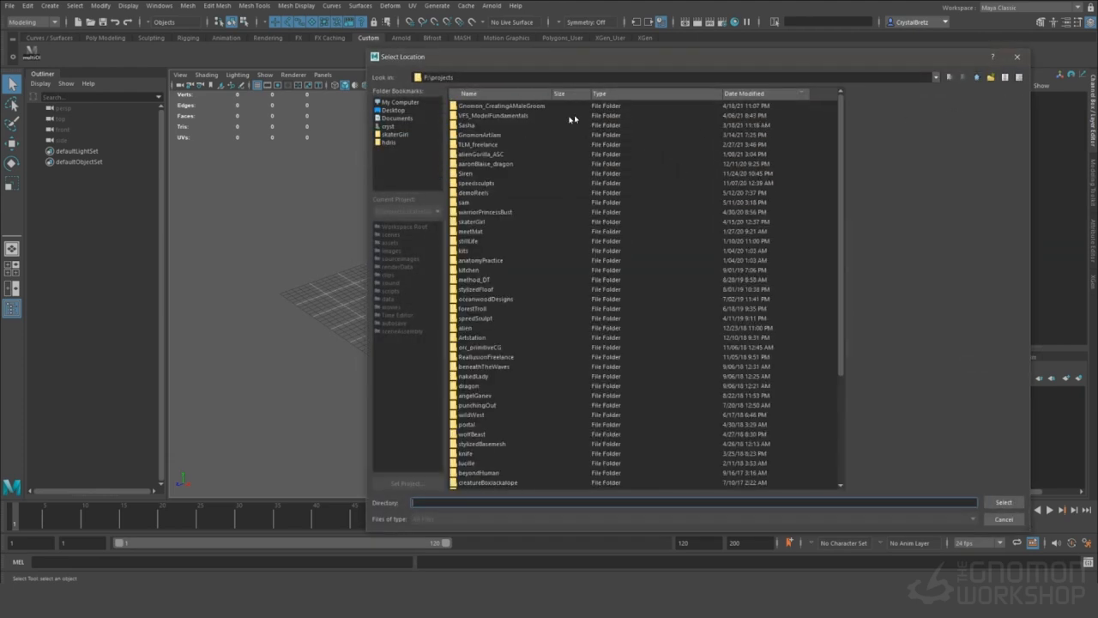
double_click(501, 106)
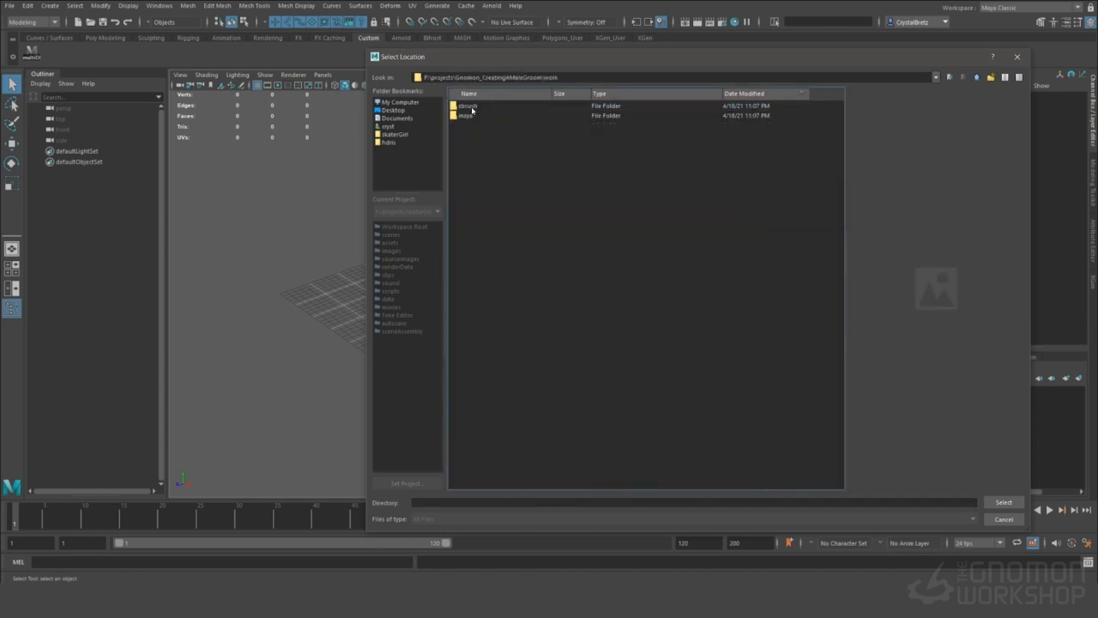
click(1002, 501)
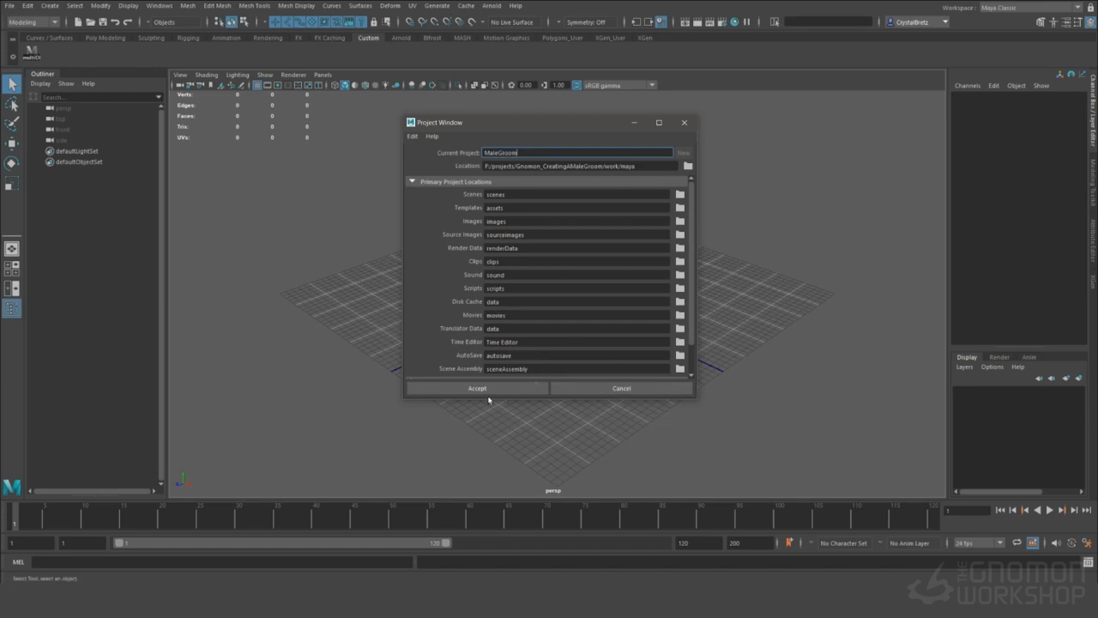
click(477, 387)
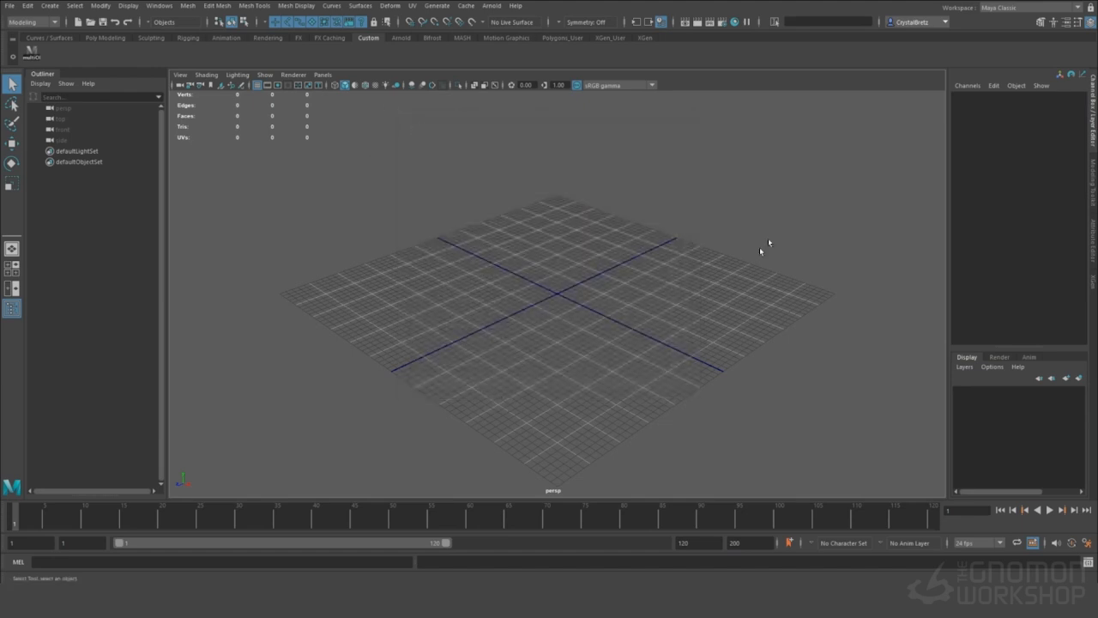
Step: Set the newly created project folder as the current project
click(10, 5)
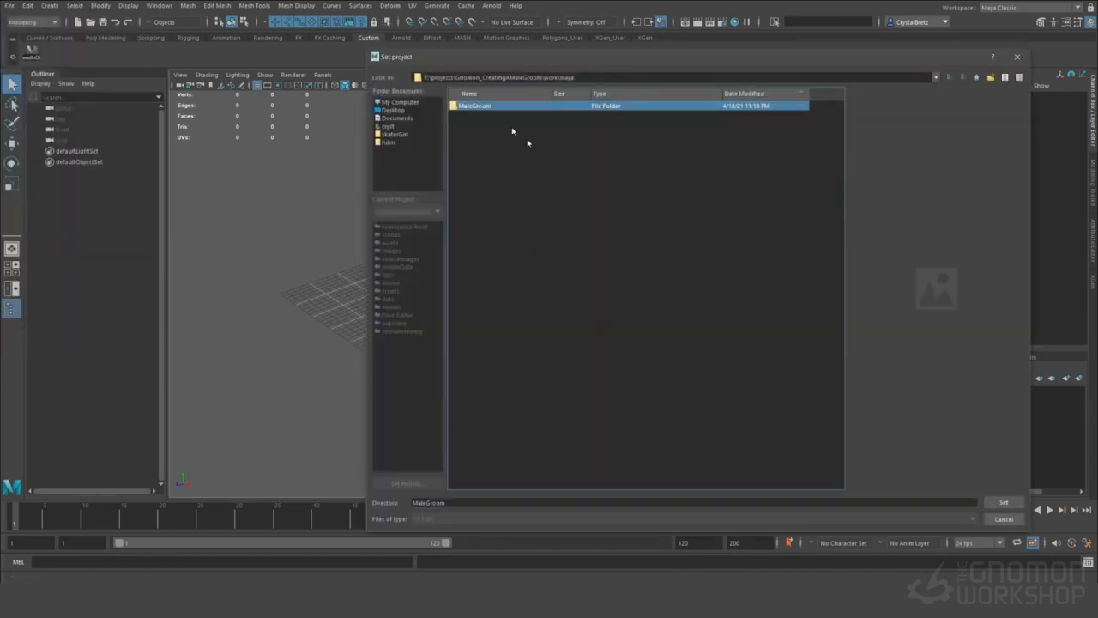
click(1002, 501)
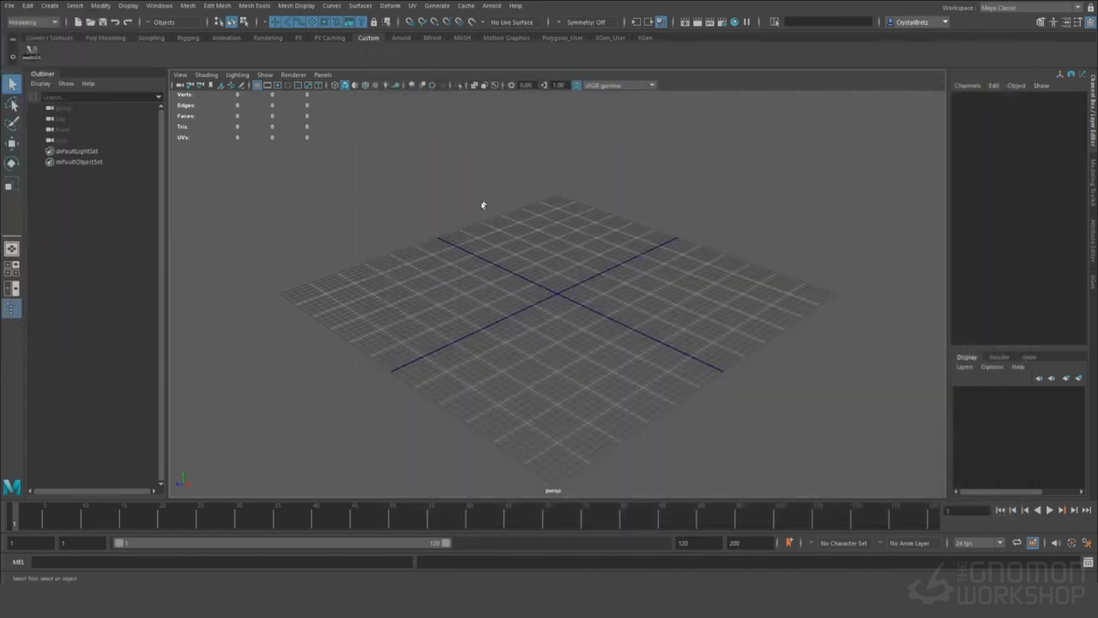
click(30, 21)
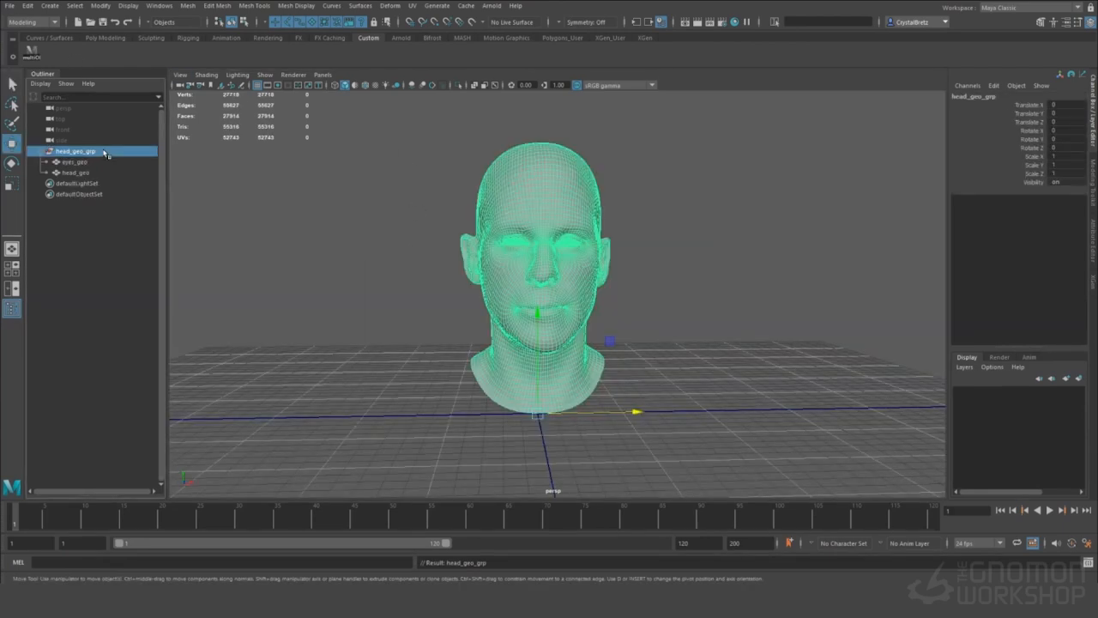
Step: Import the head model file, select the head geometry, then clear the selection
double_click(76, 151)
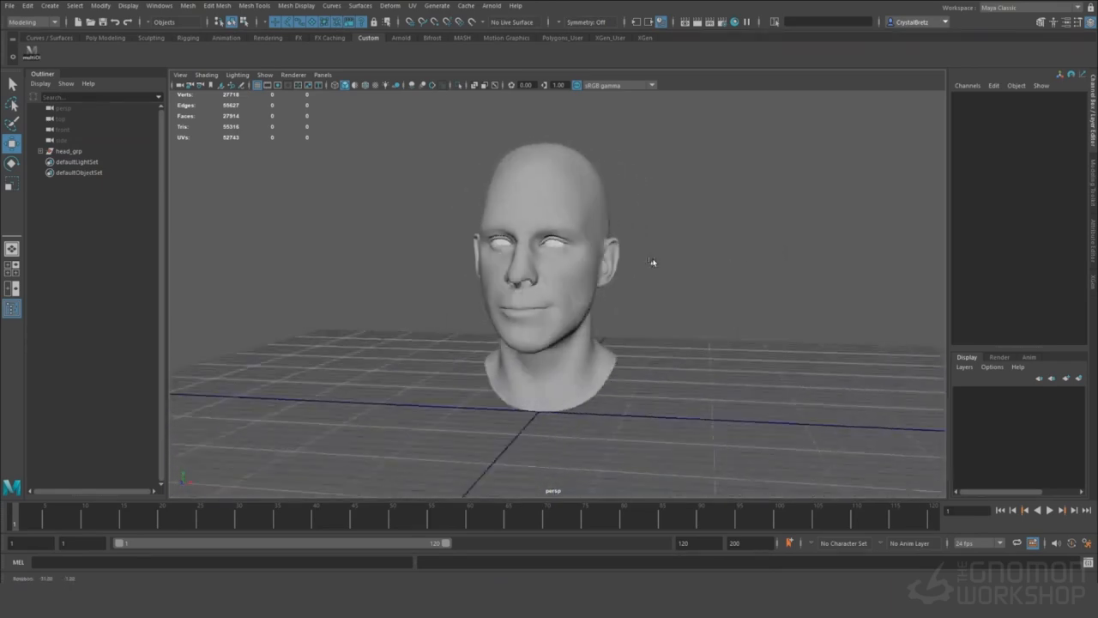
click(549, 274)
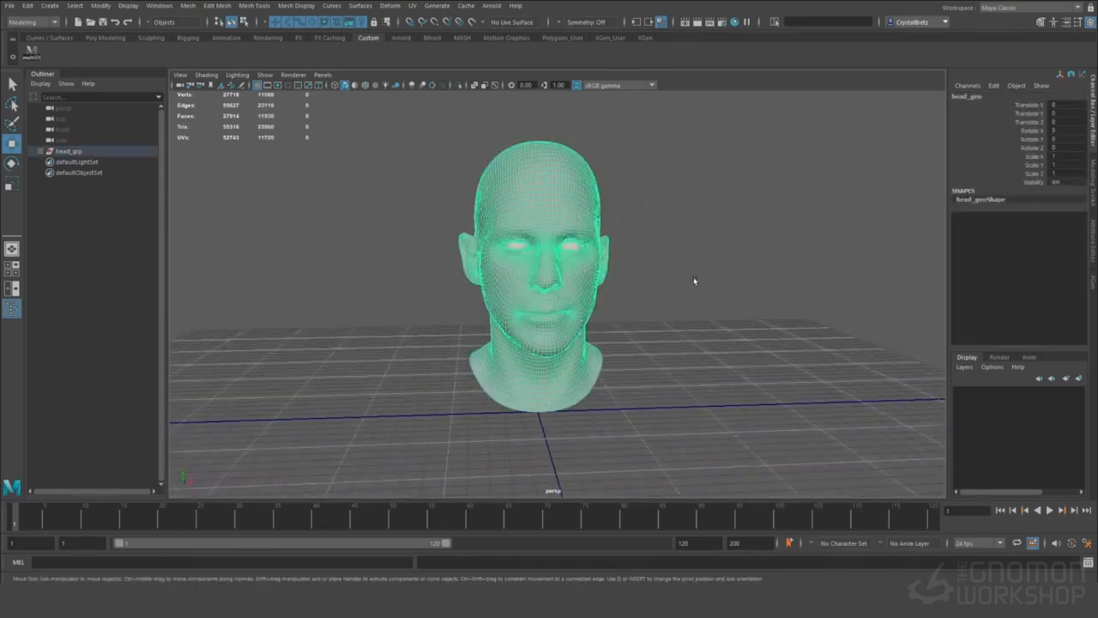
click(412, 6)
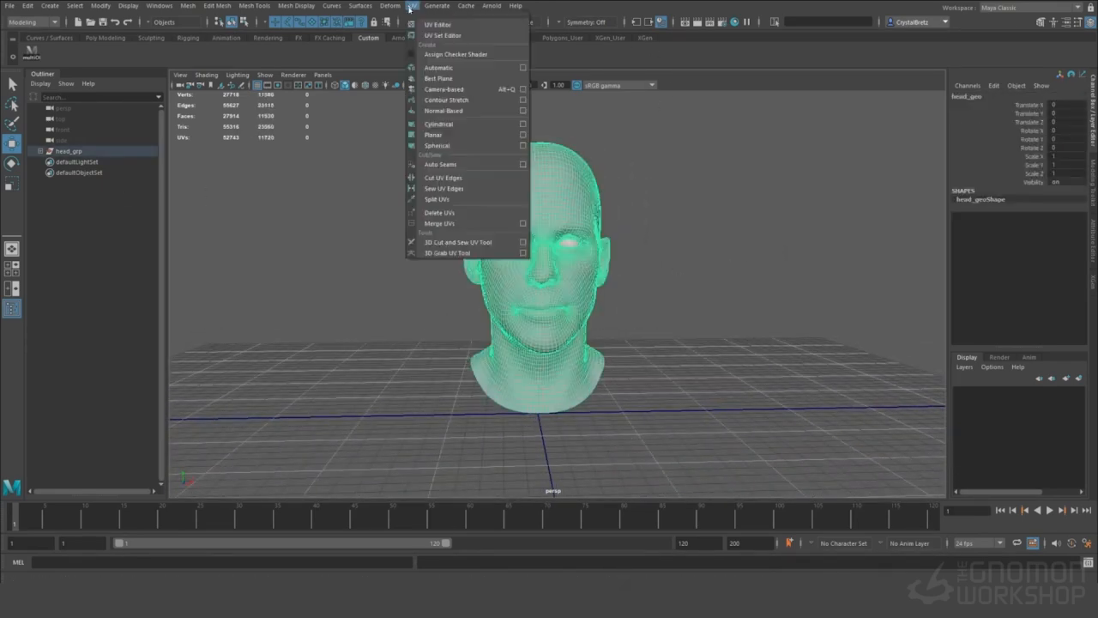
click(438, 24)
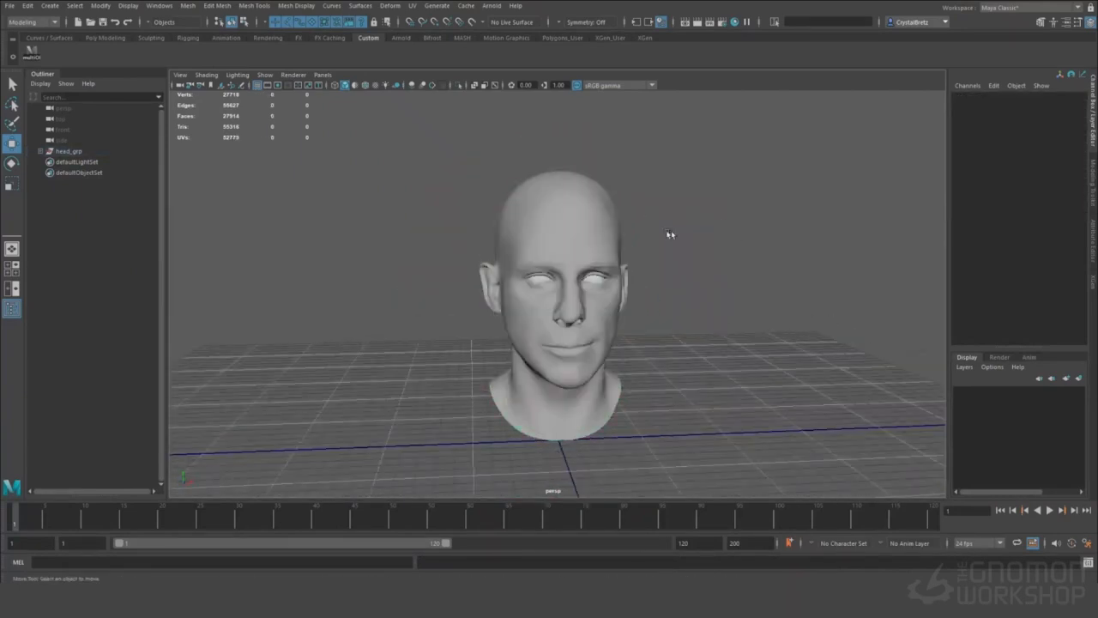
click(76, 171)
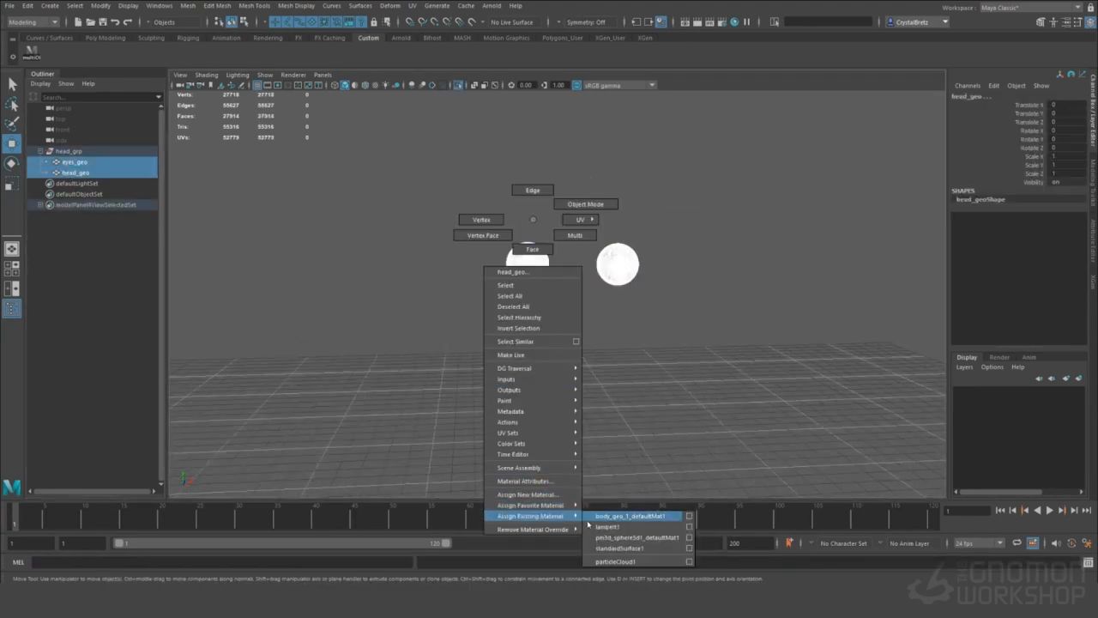
Step: Assign a Blinn material to the head and orbit to check its profile
click(608, 525)
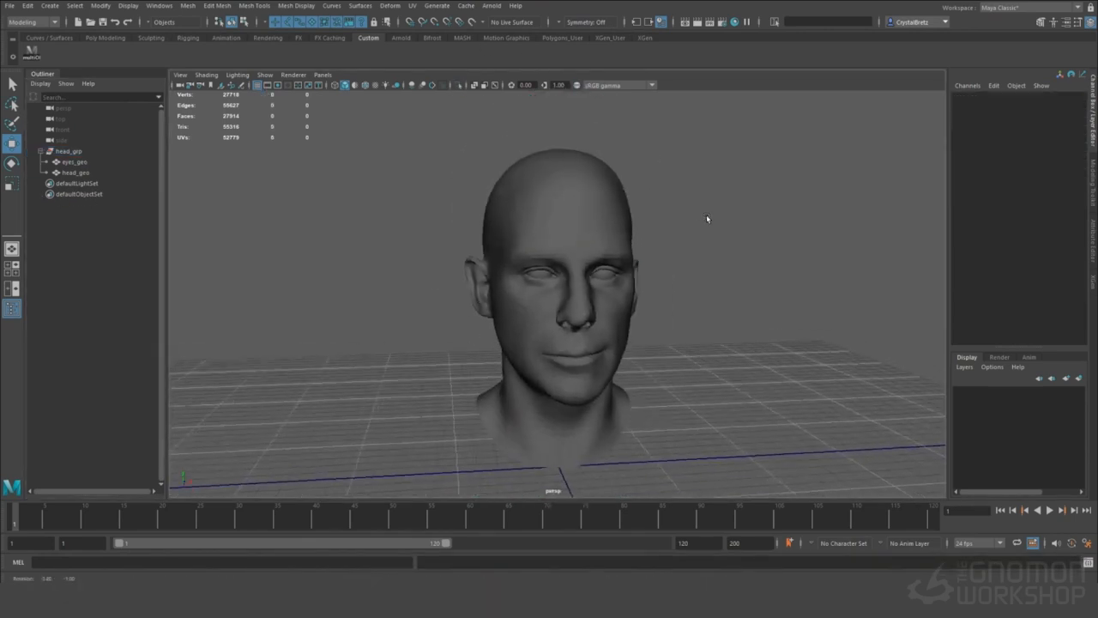
right_click(557, 301)
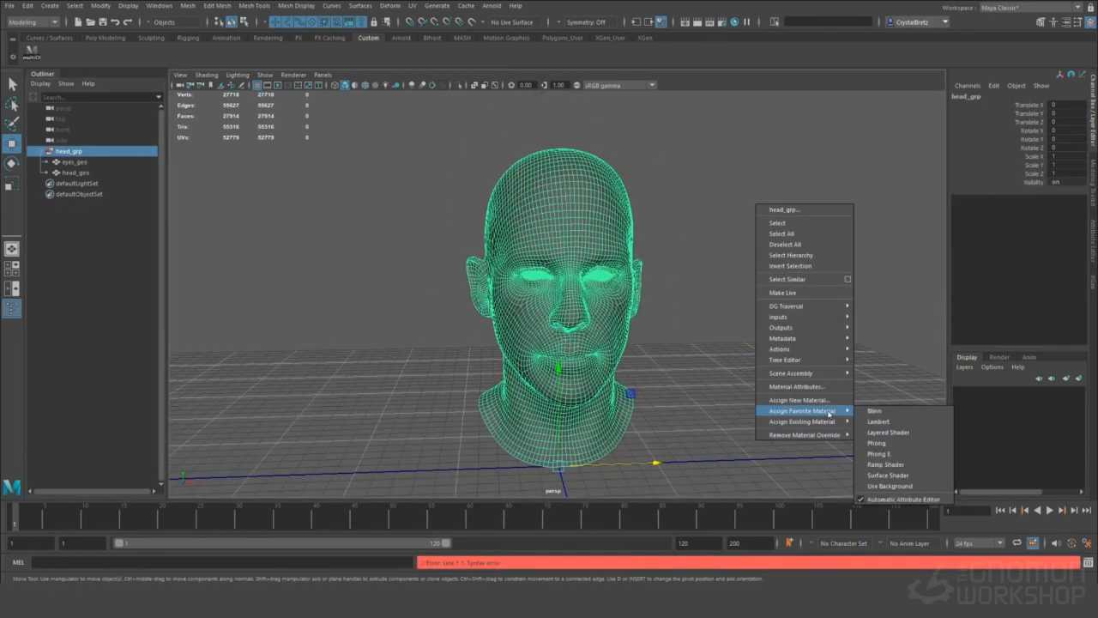
click(875, 410)
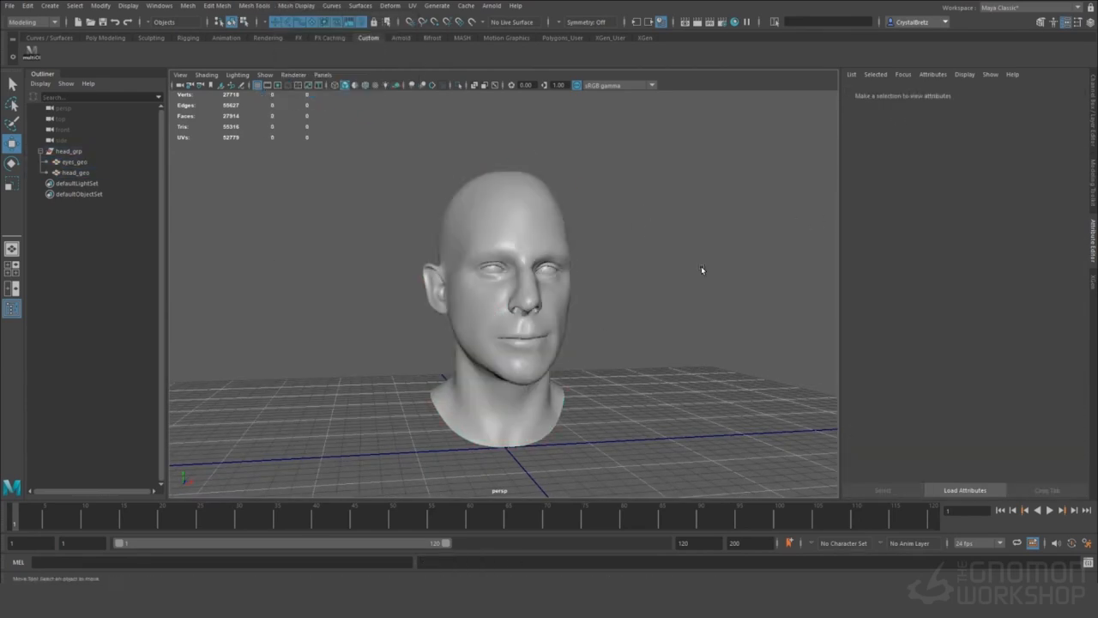
drag(702, 271, 565, 267)
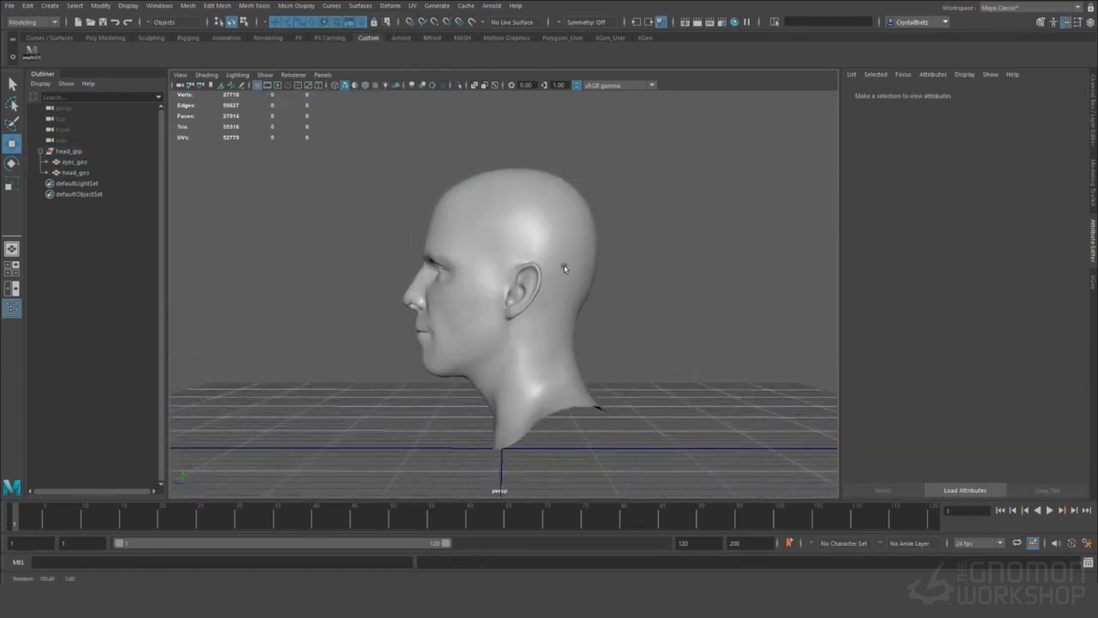
drag(565, 270, 694, 274)
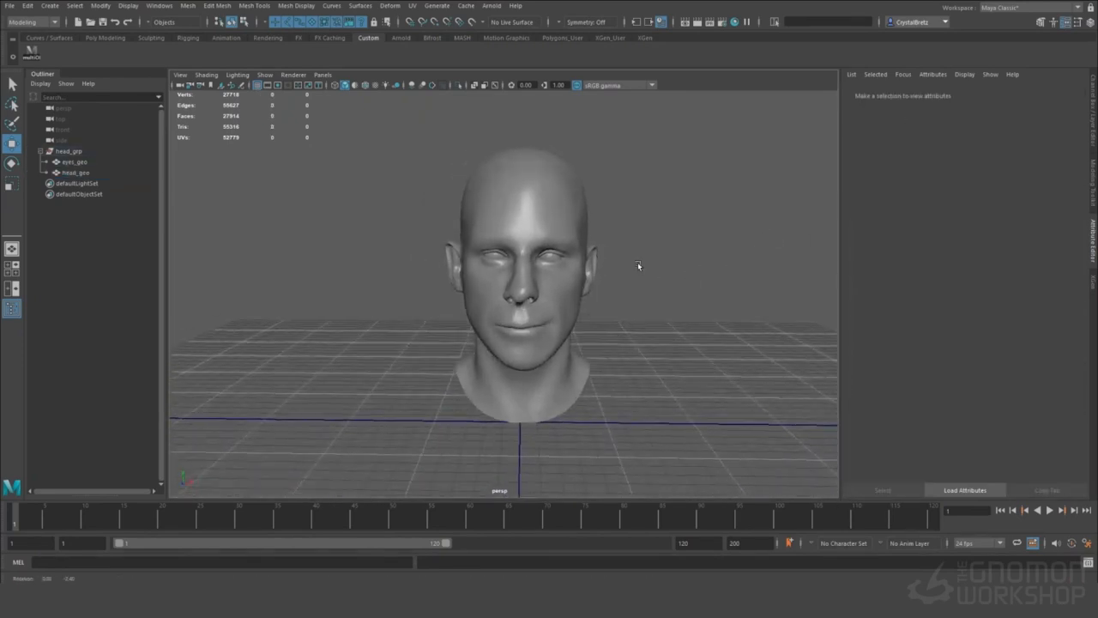
Step: Select eyes_geo and review its Blinn material in the Attribute Editor
click(76, 174)
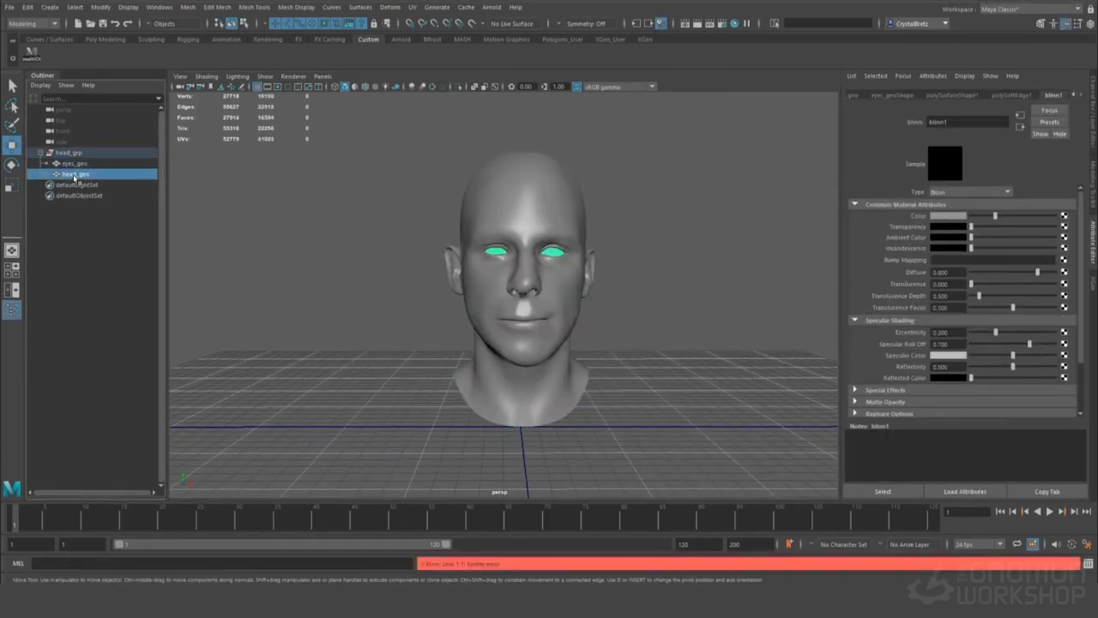
click(323, 75)
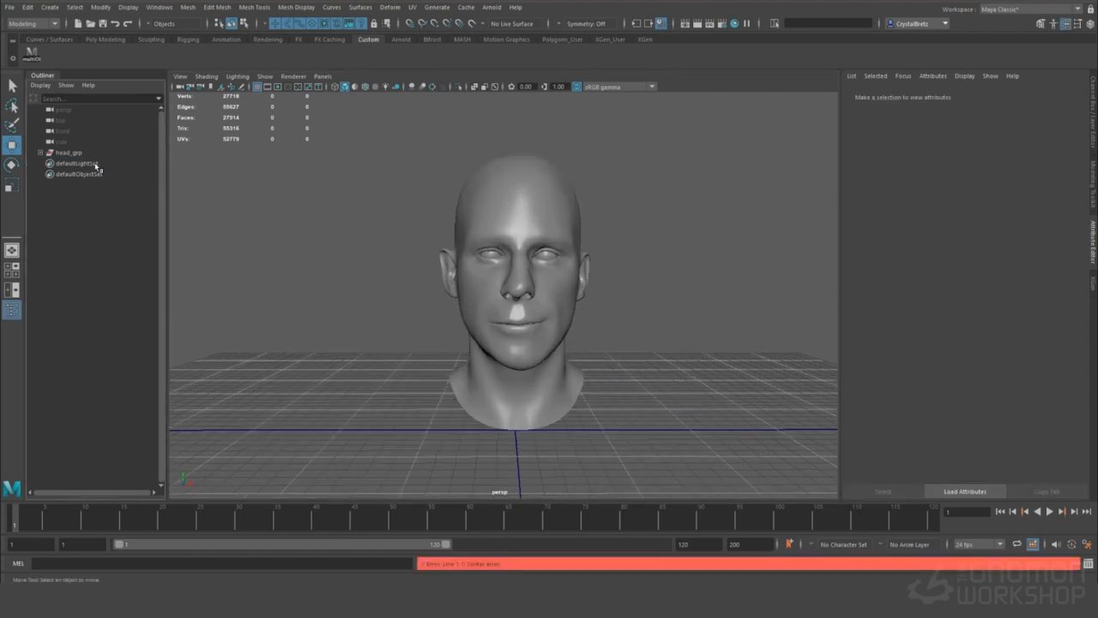
Step: Create a new camera and reach the panel's View menu for its image plane
click(50, 7)
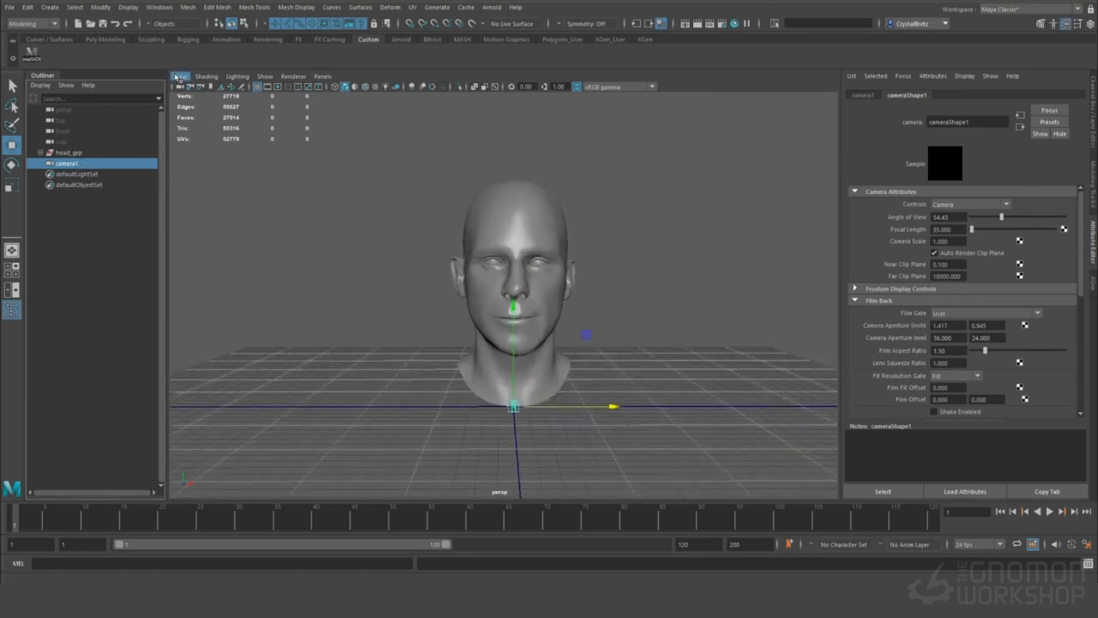
click(180, 76)
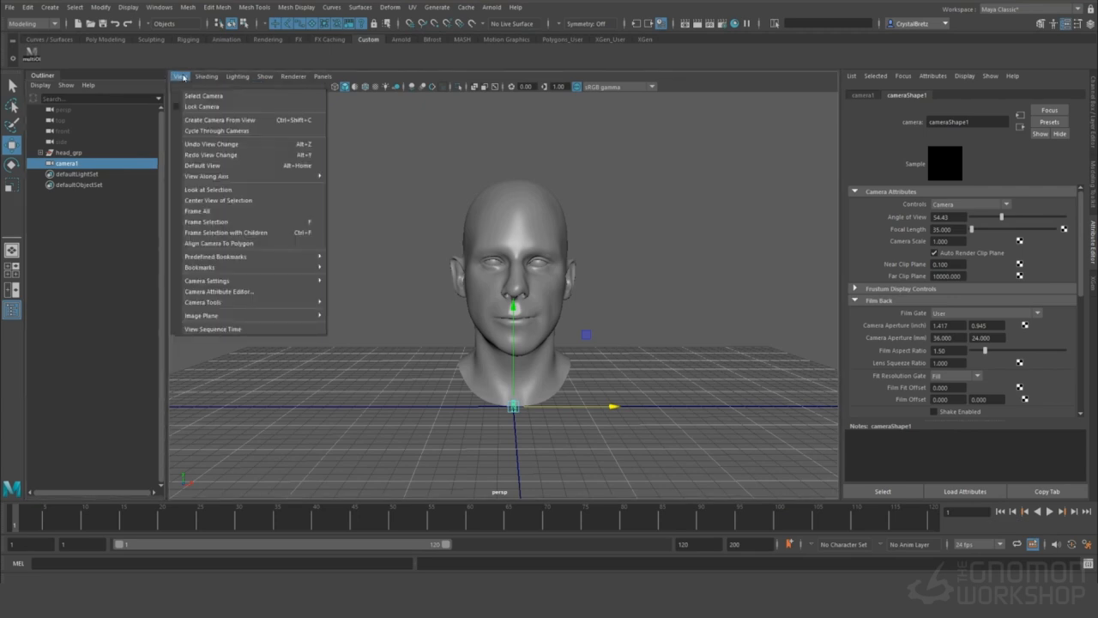
mouse_move(206, 175)
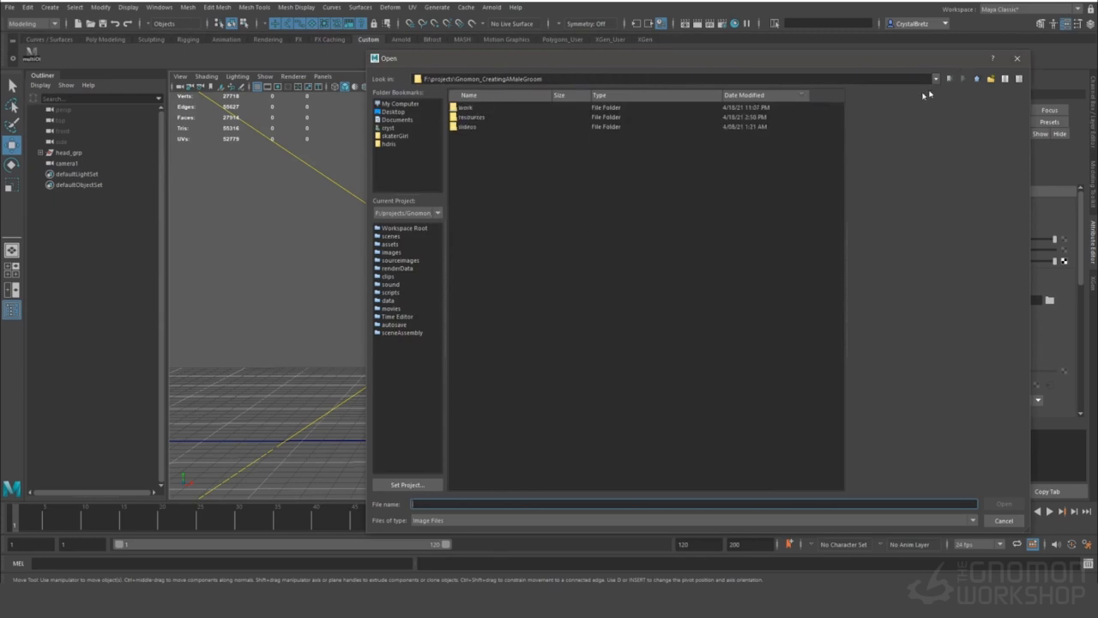
Step: Load the front-facing photo from the photo shoot folder as the camera's image plane
double_click(472, 117)
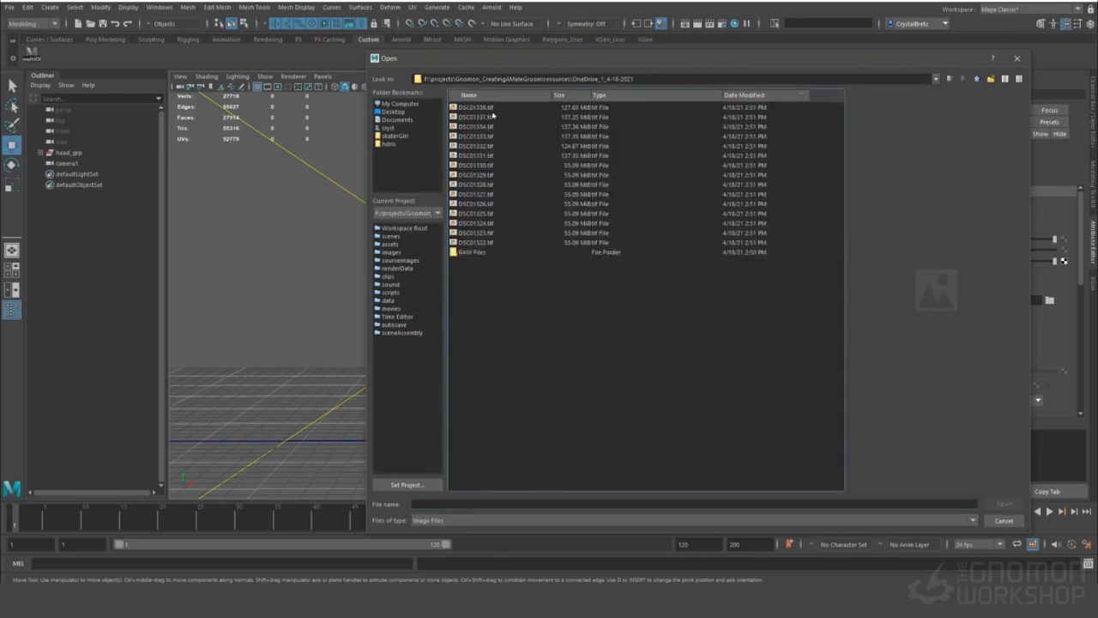
click(477, 242)
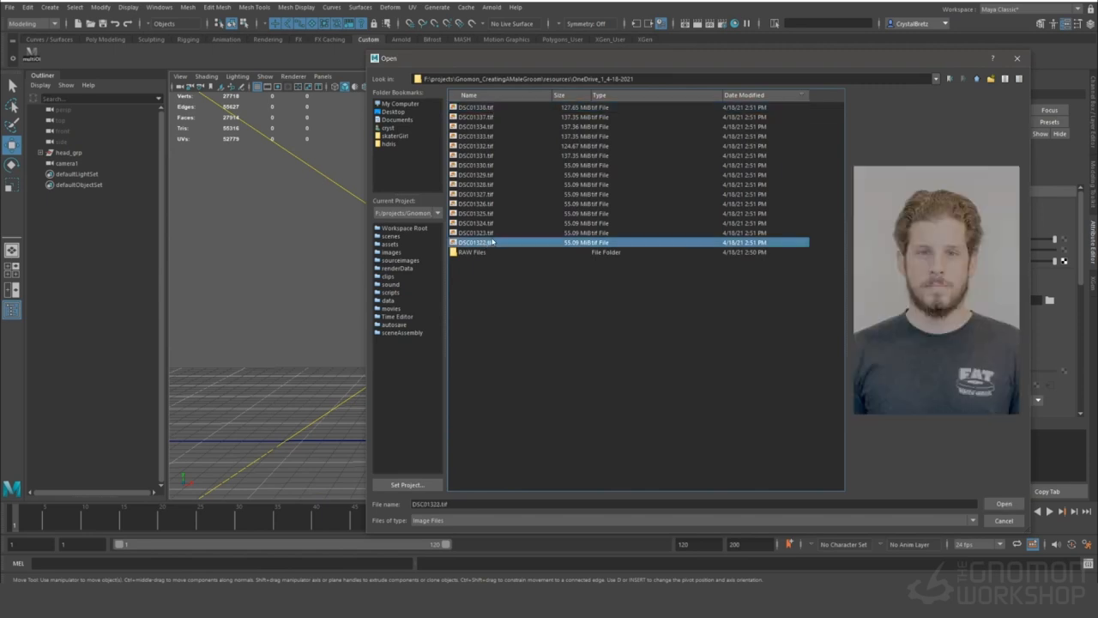
click(494, 240)
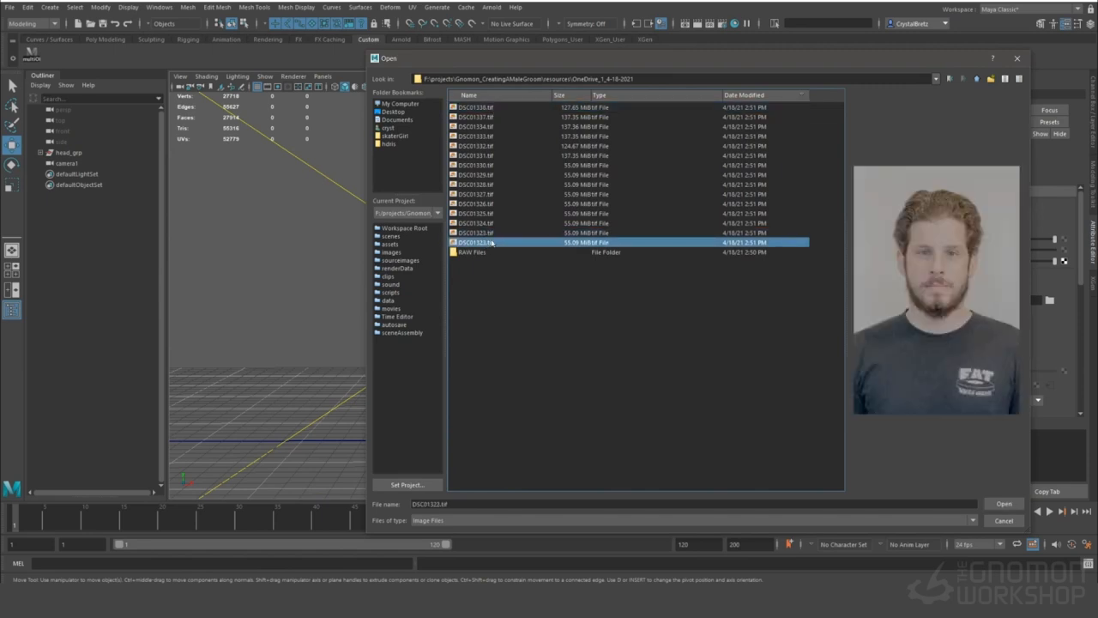
click(1004, 504)
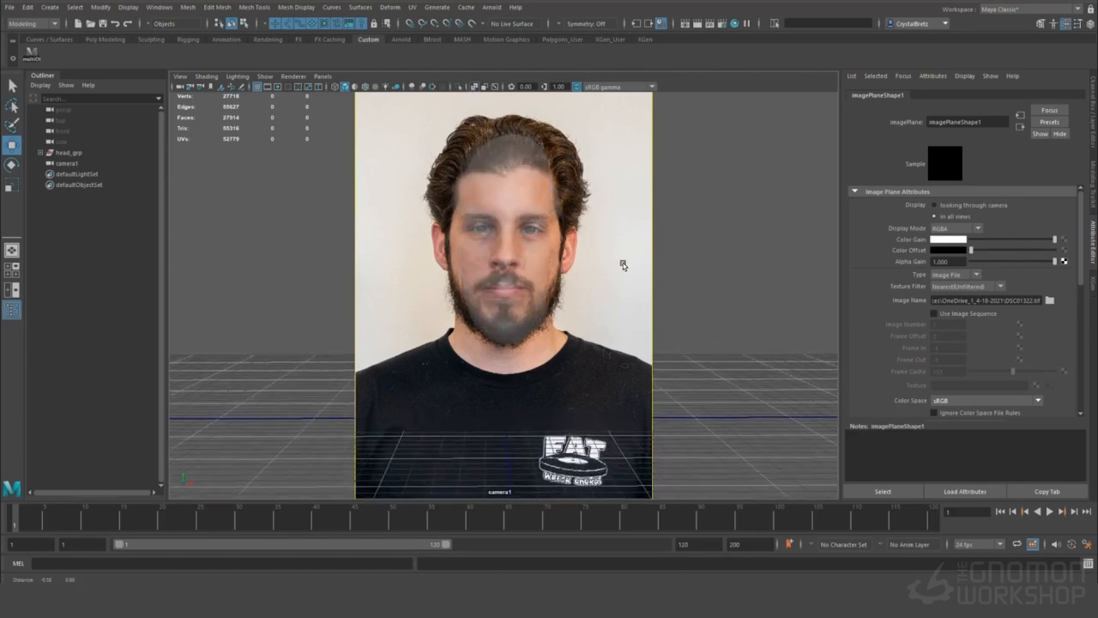
Step: Adjust the image plane placement so the head wireframe lines up with the front photo
scroll(down, 3)
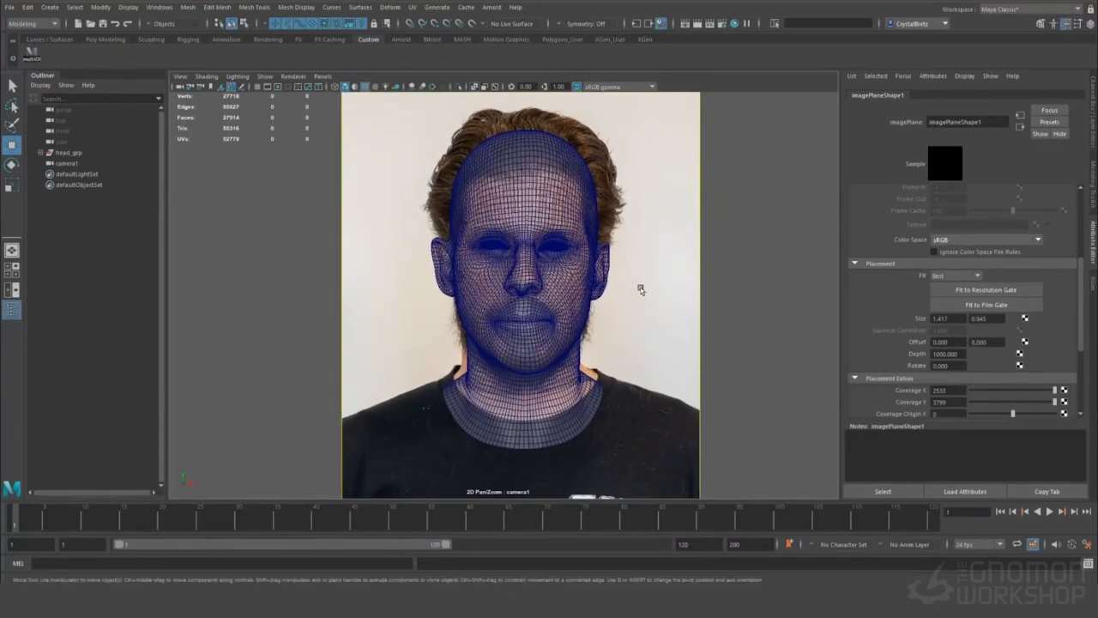
mouse_move(638, 302)
text(frontCam)
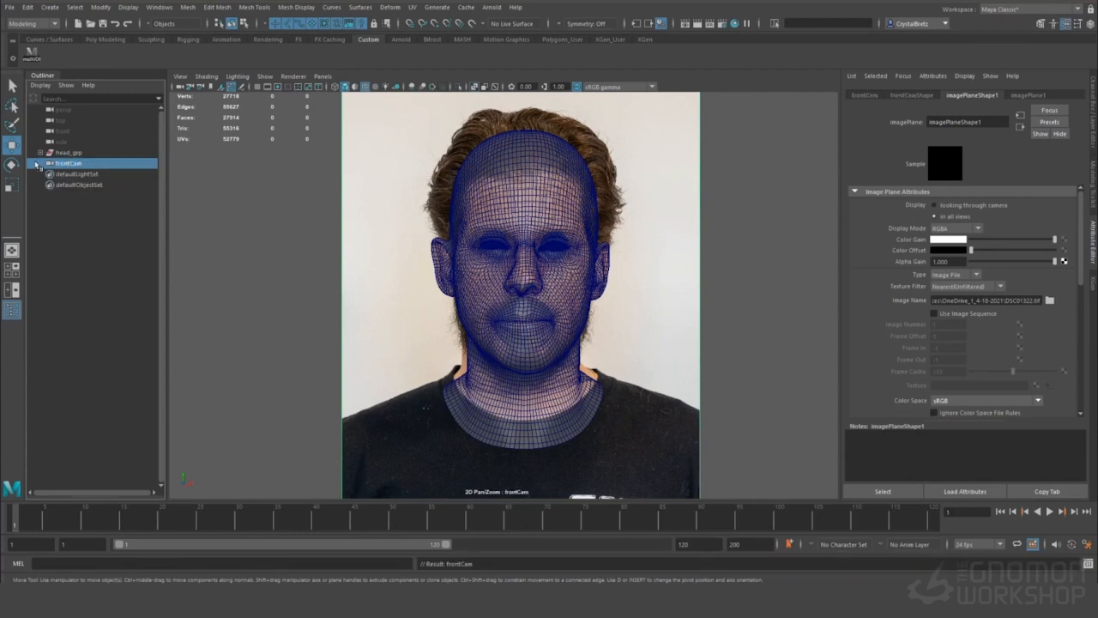
Step: Name the first camera frontCam and add a second camera called sideCam
click(68, 163)
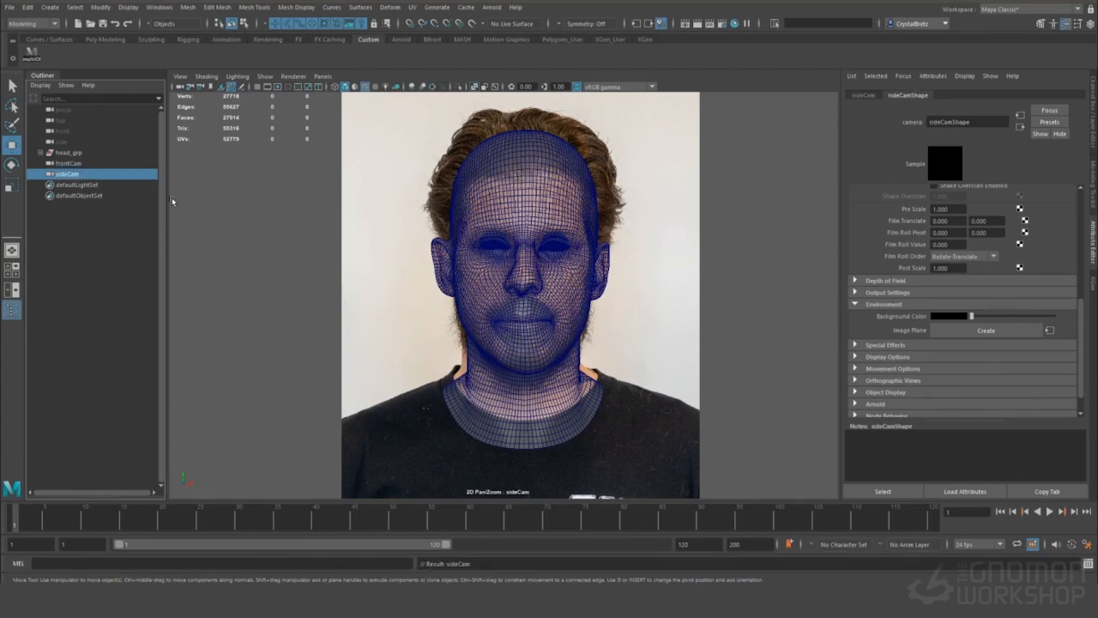
mouse_move(101, 163)
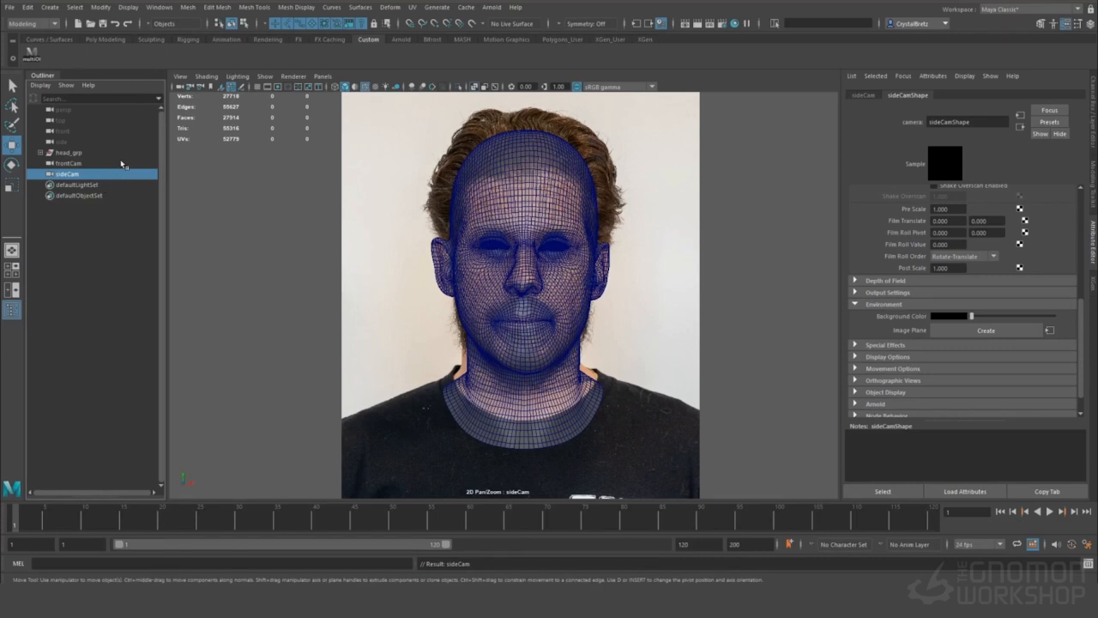
mouse_move(103, 175)
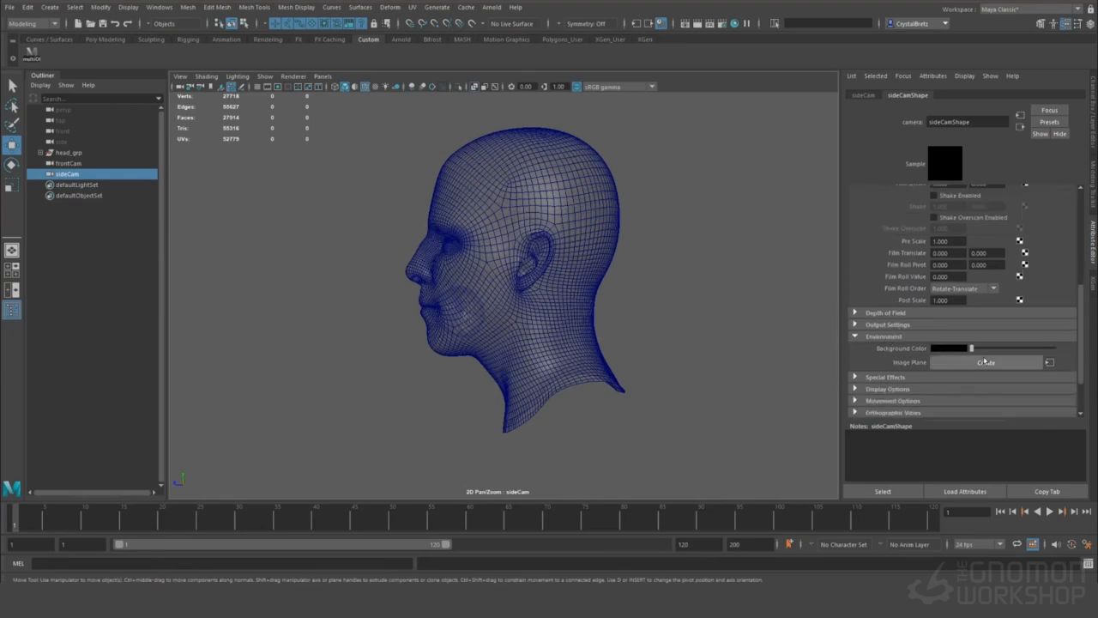
Step: Create sideCam's image plane with the profile photo, then reselect cameras in the Outliner
click(985, 361)
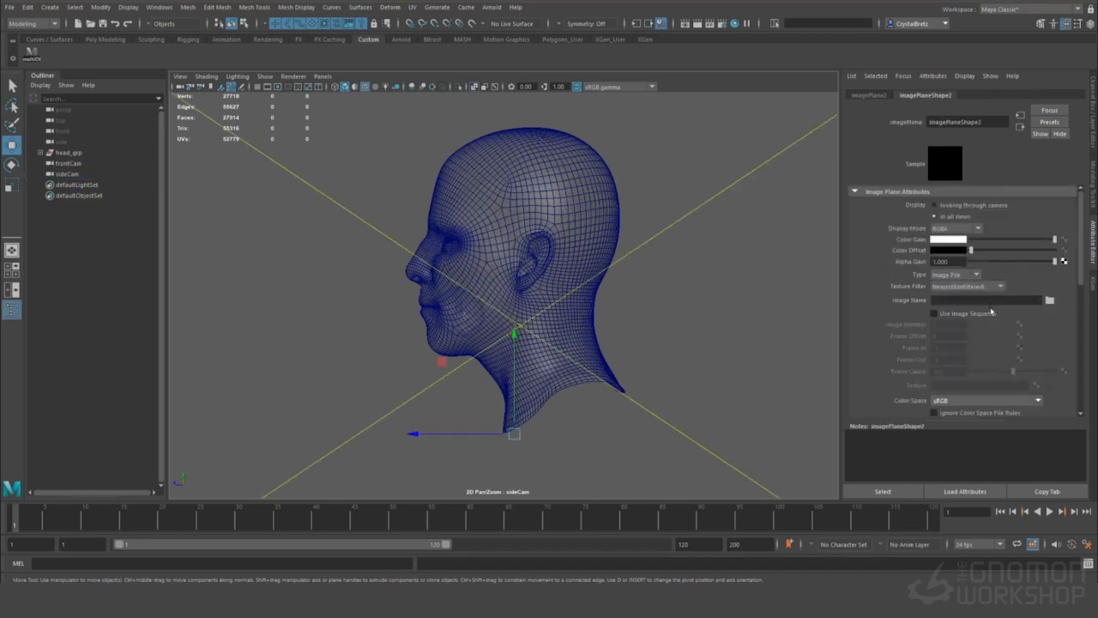
click(1050, 299)
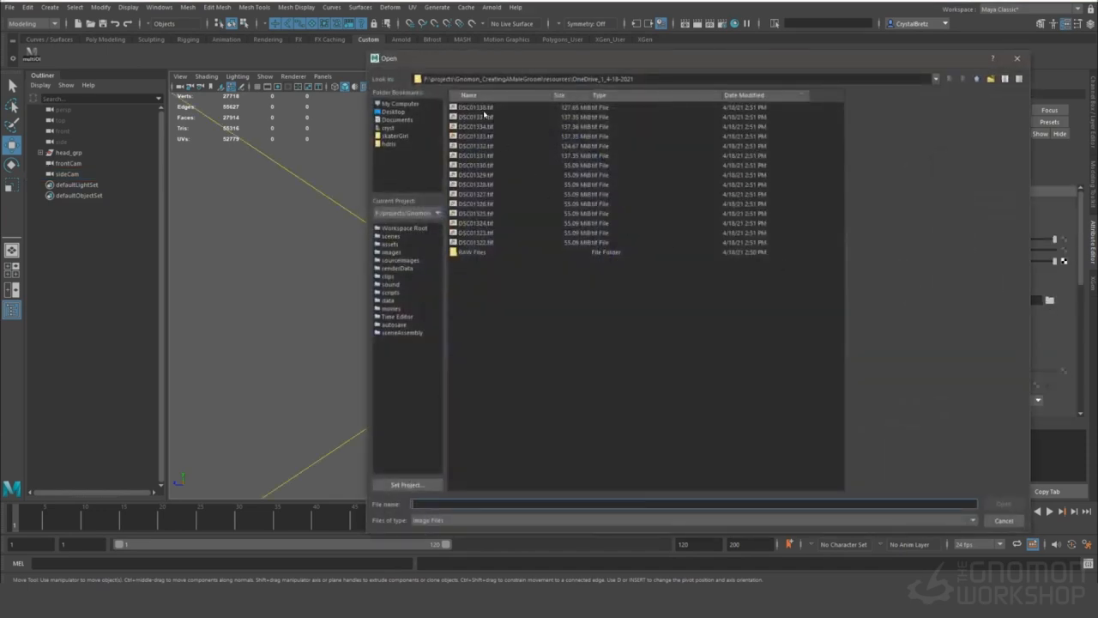
click(477, 223)
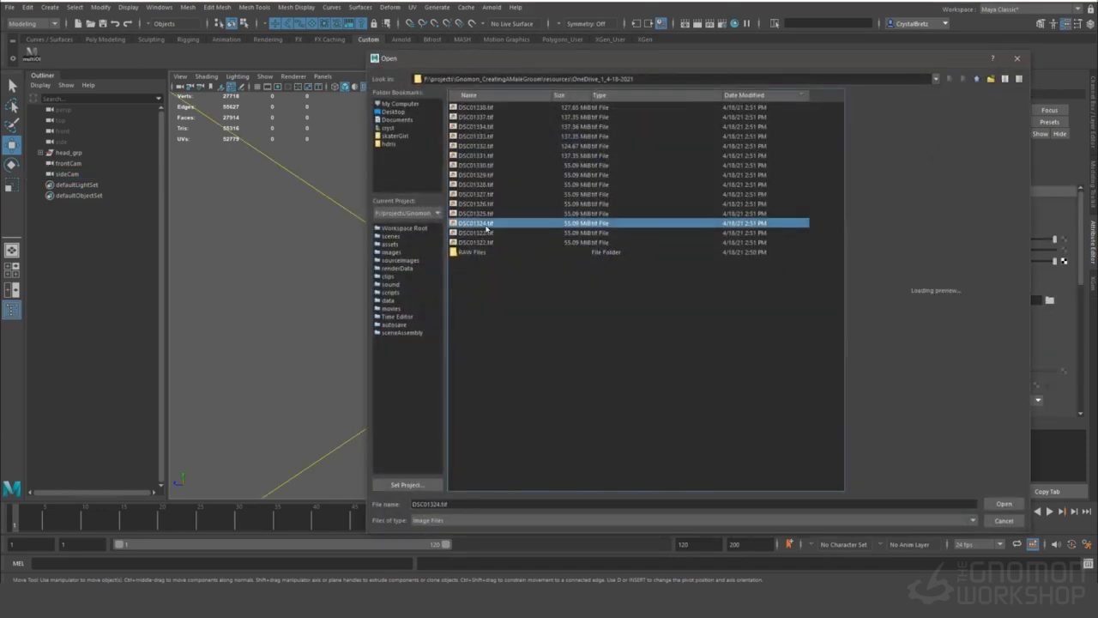
click(1002, 504)
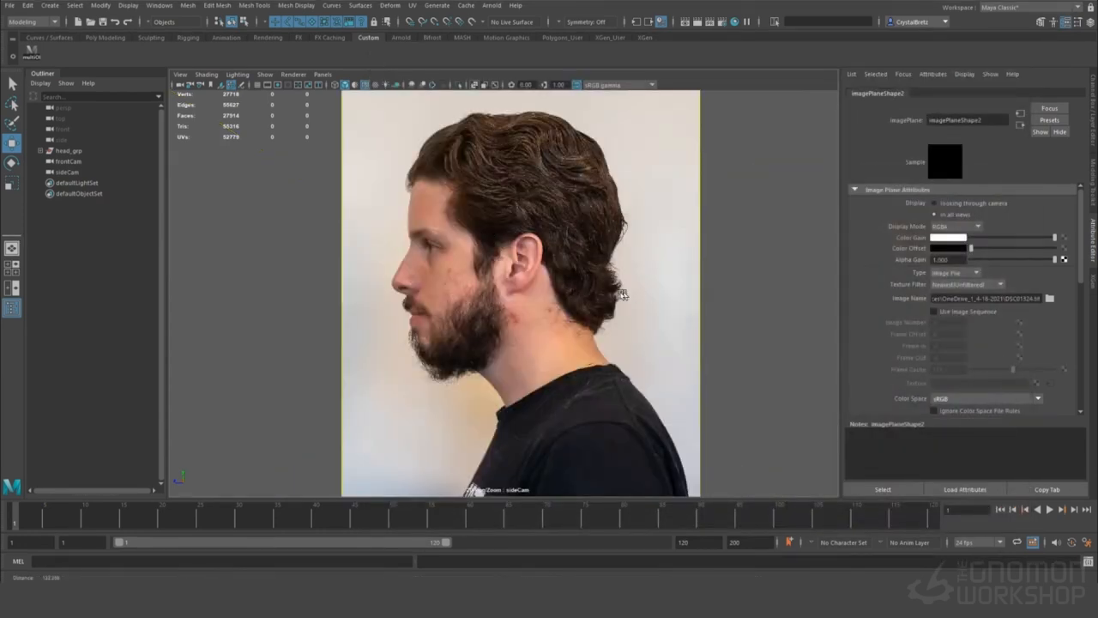
click(69, 161)
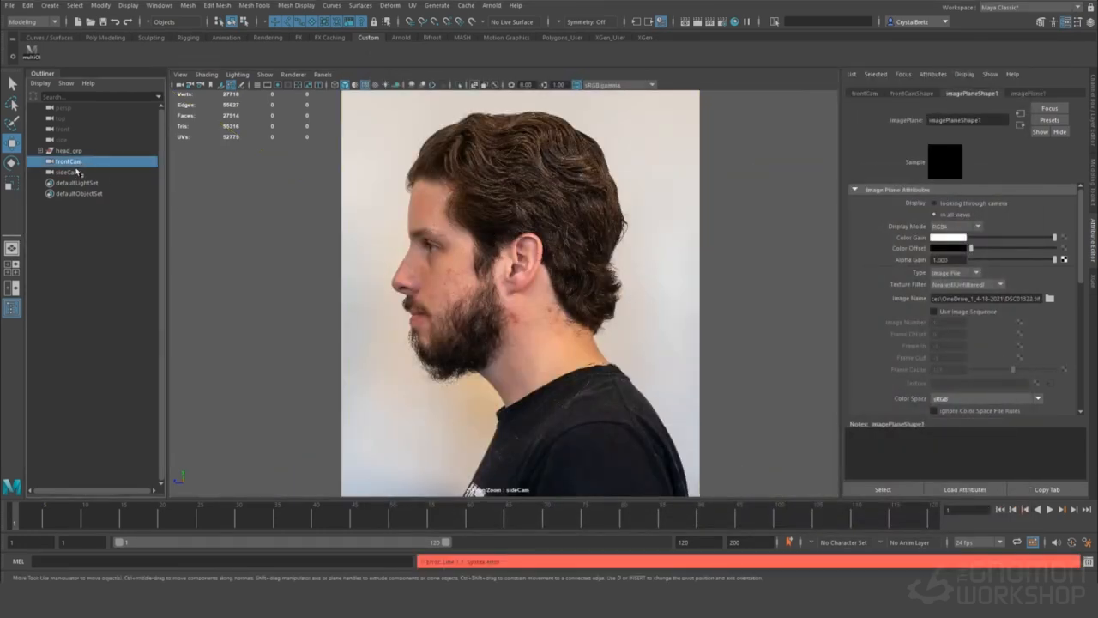
click(67, 172)
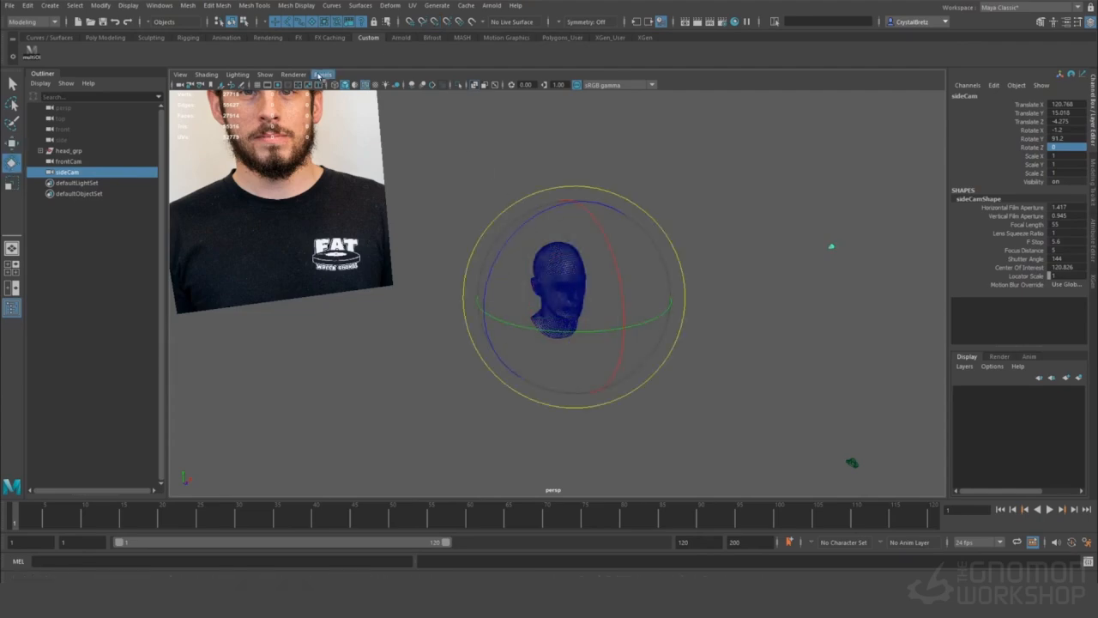
Step: Tear off a copy of the sideCam view and rotate sideCam to match the profile photo
click(323, 74)
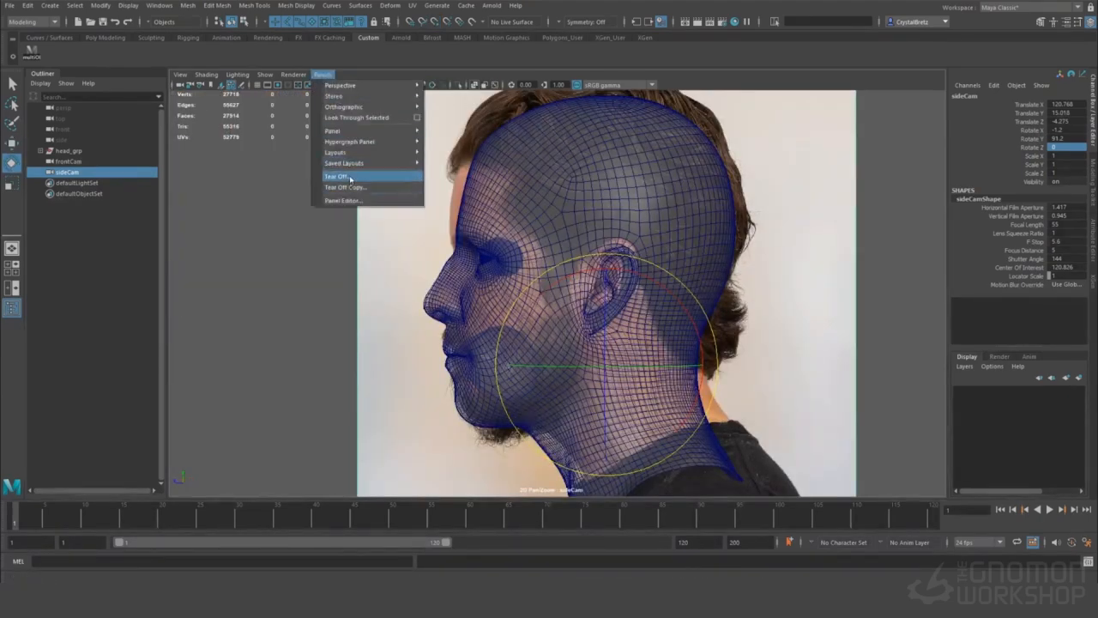
click(336, 175)
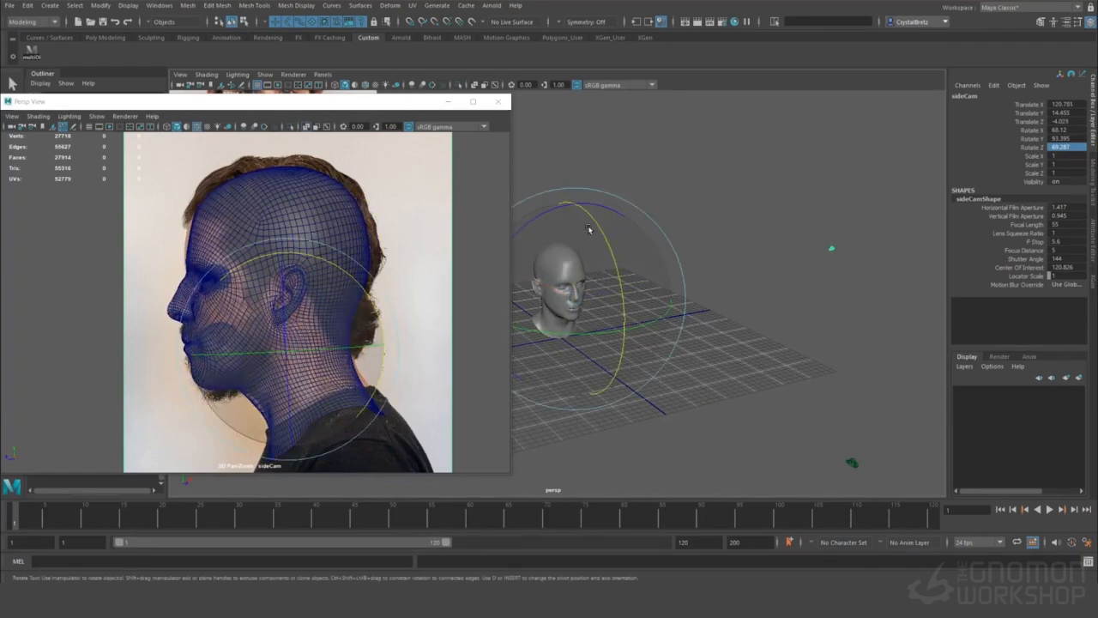
drag(586, 226, 597, 221)
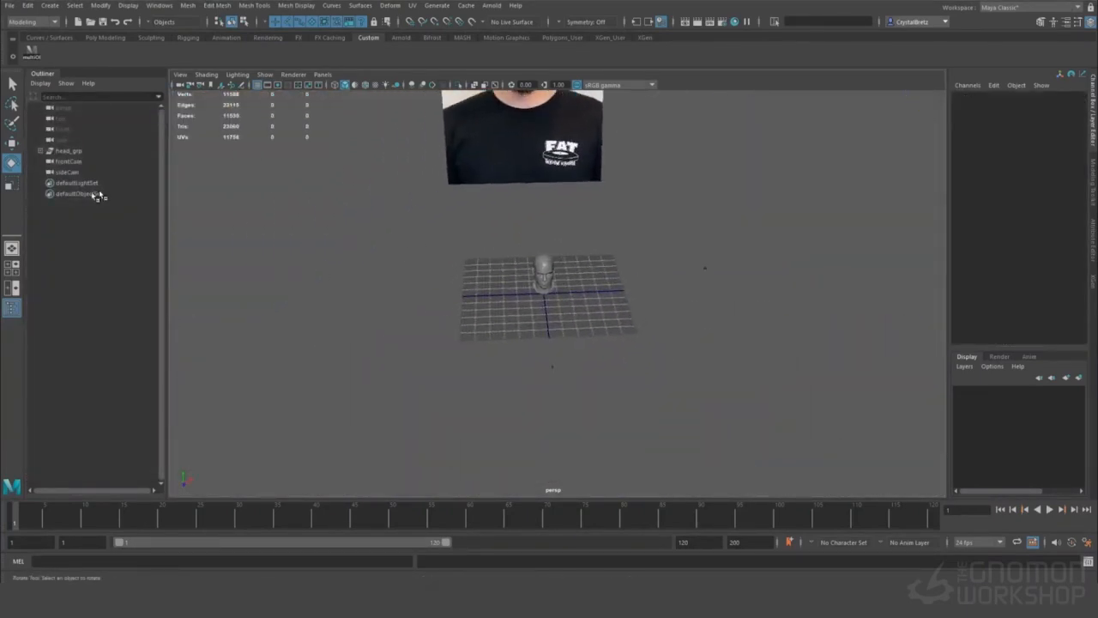
Step: Create quarterCam and give it the three-quarter reference photo as its image plane
click(67, 182)
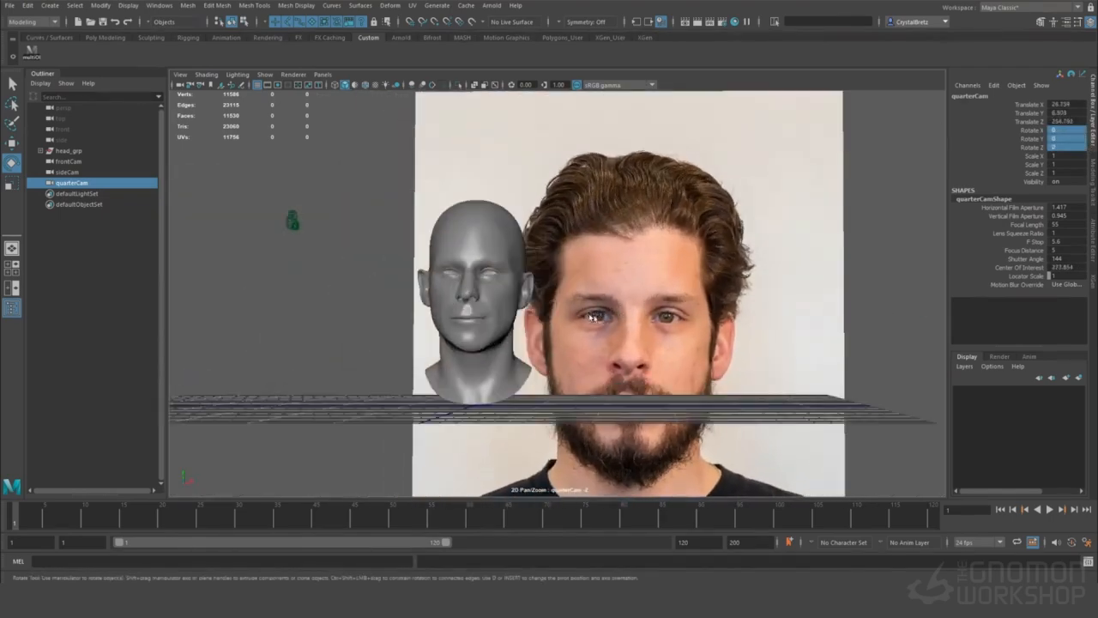
click(68, 151)
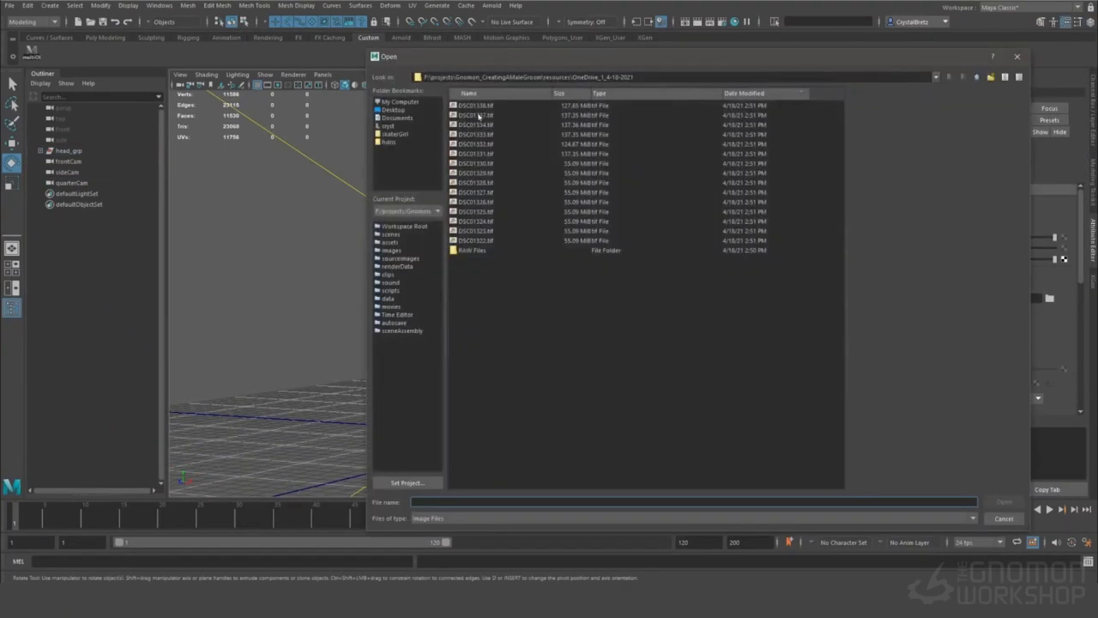
double_click(475, 211)
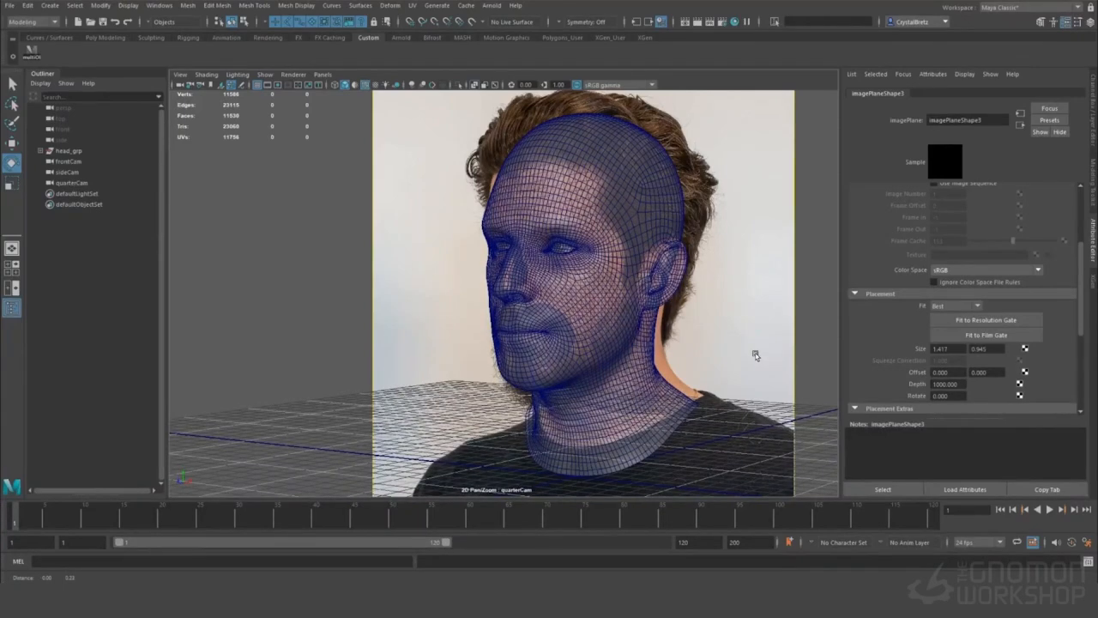
Step: Nudge the three-quarter photo's placement so it sits behind the head wireframe in quarterCam
drag(754, 355, 772, 361)
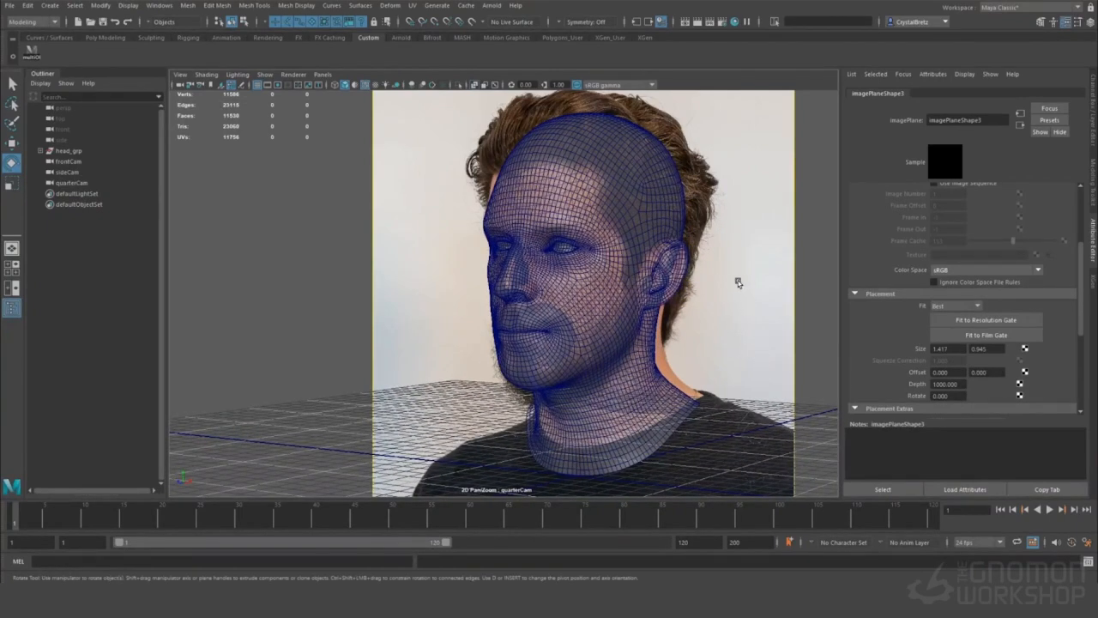
mouse_move(100, 173)
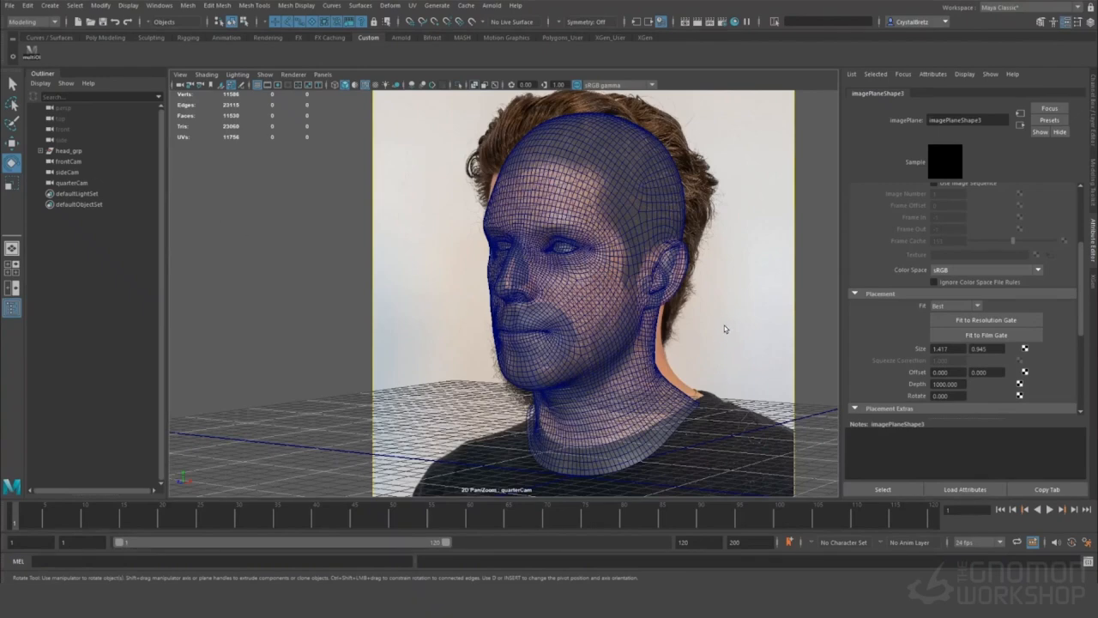
mouse_move(614, 222)
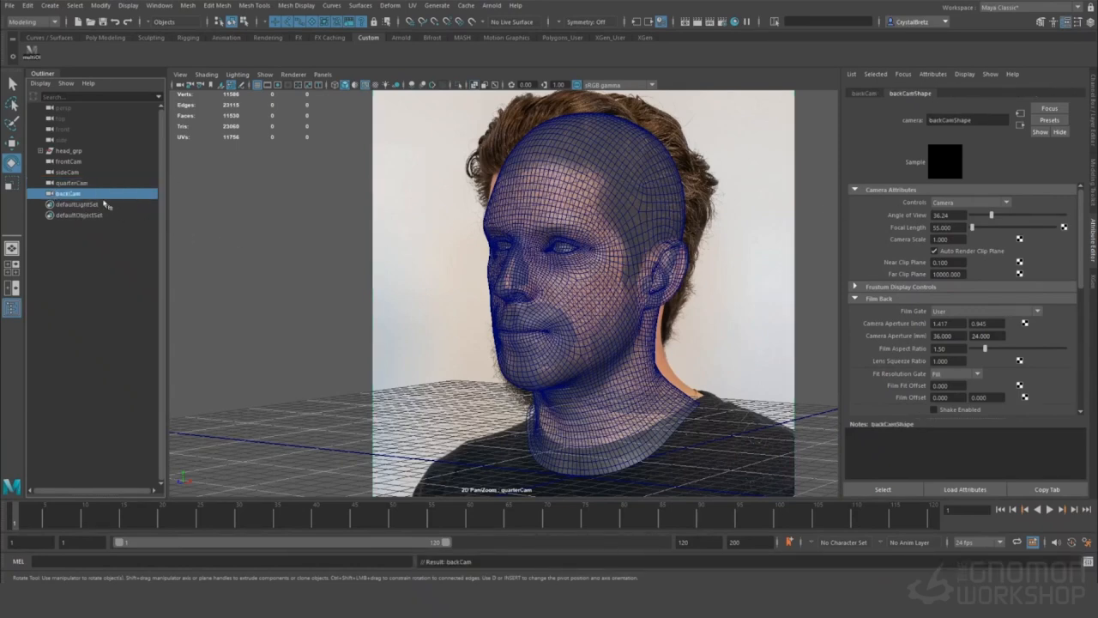
mouse_move(69, 192)
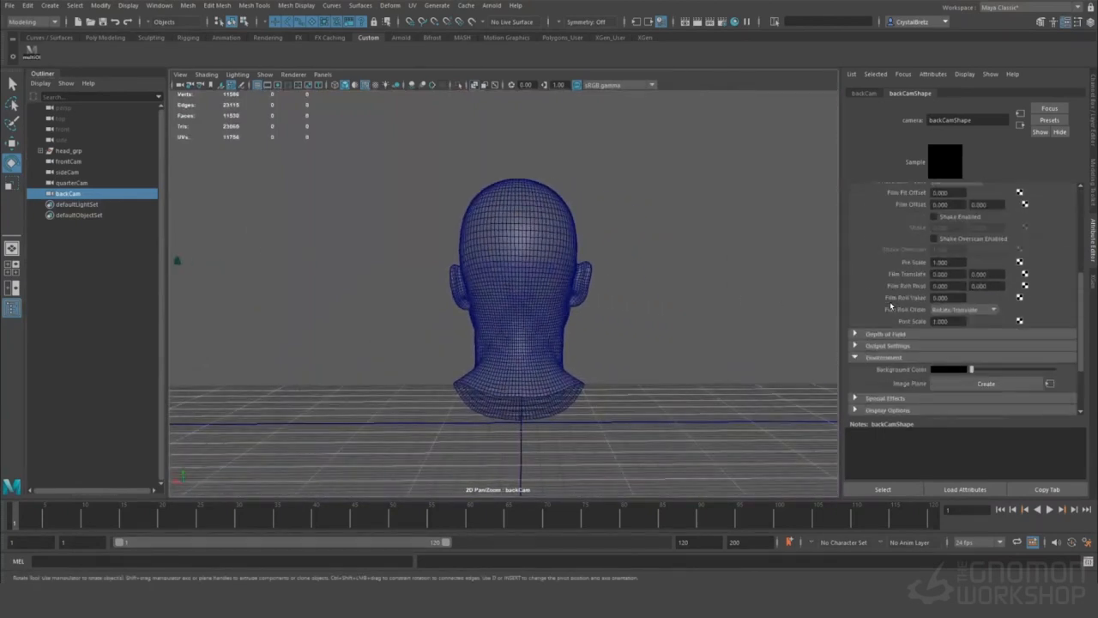
Step: Load the back-of-head reference photo as backCam's image plane
click(984, 385)
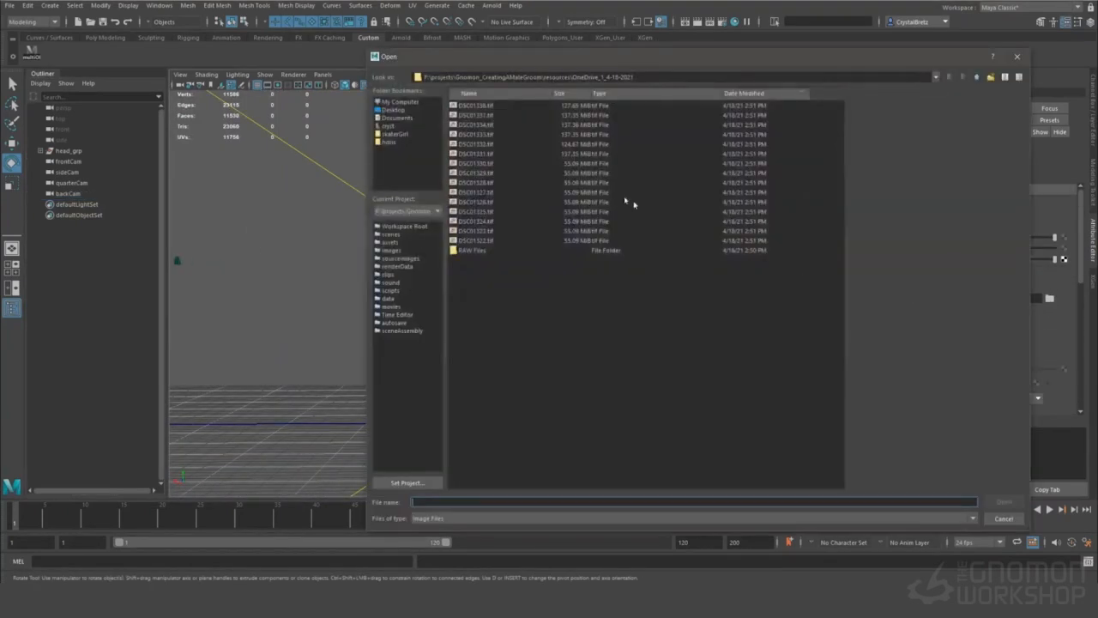
click(477, 211)
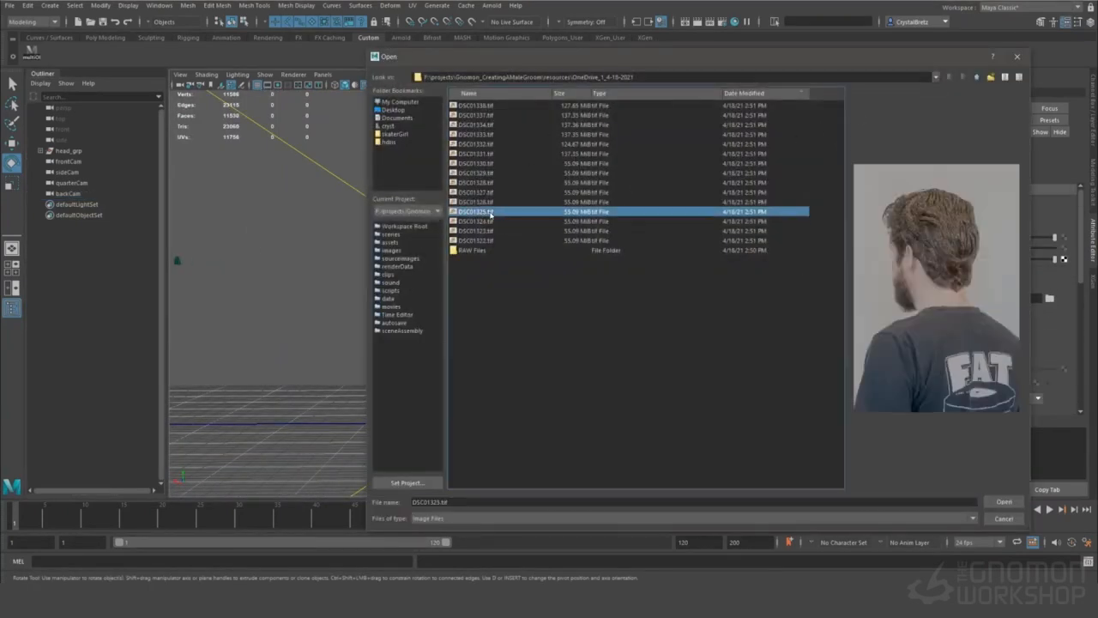
click(480, 203)
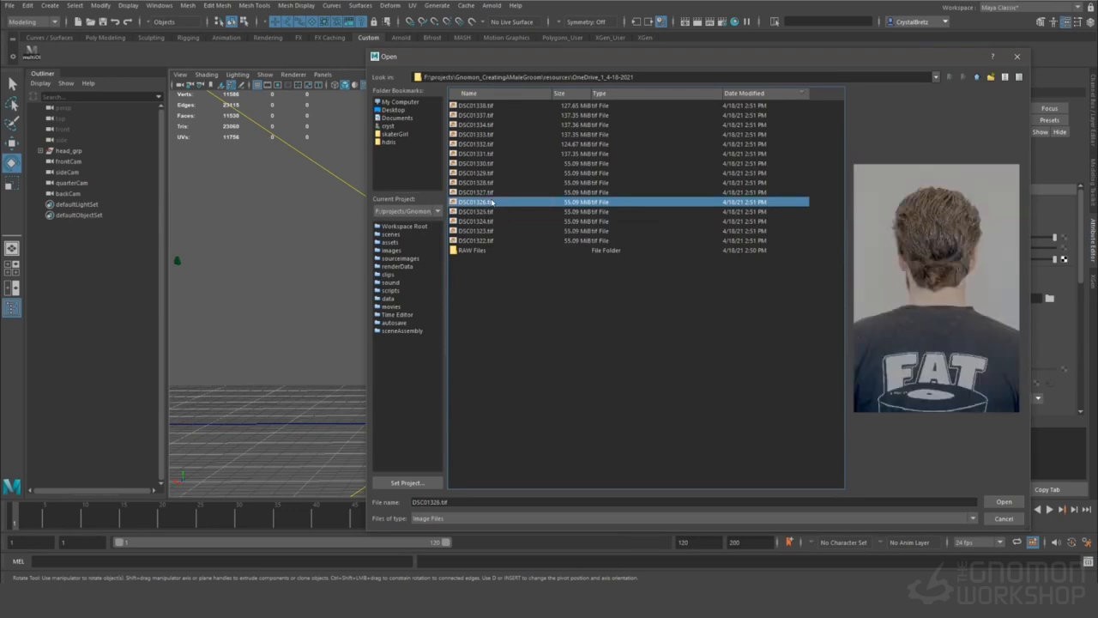
click(1002, 501)
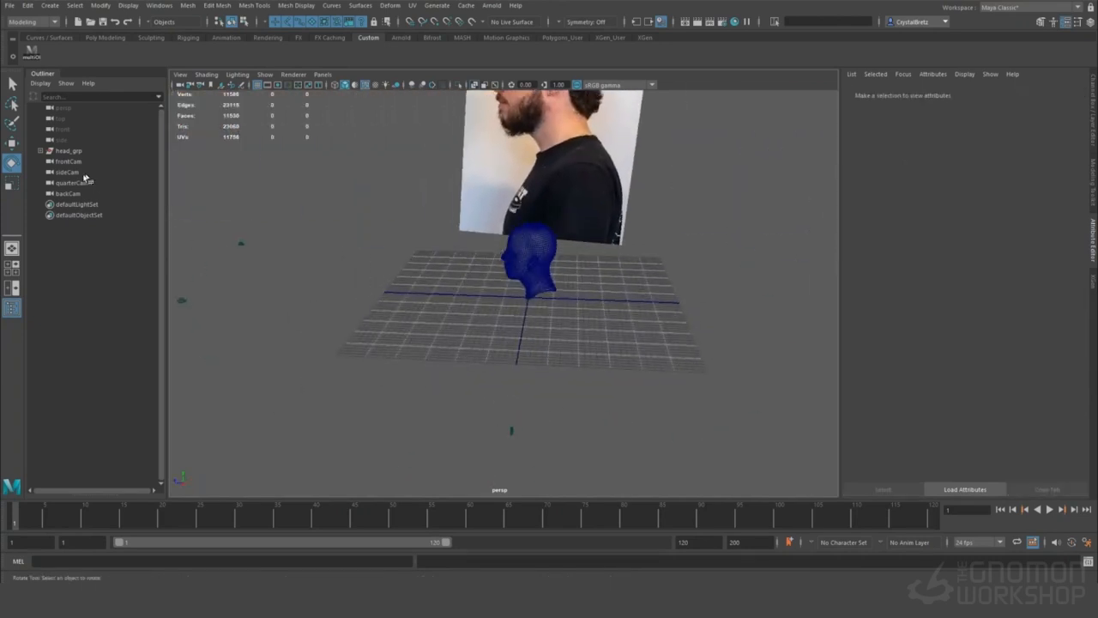
Step: Look through backCam and select head_grp to align the head with the back photo
click(69, 192)
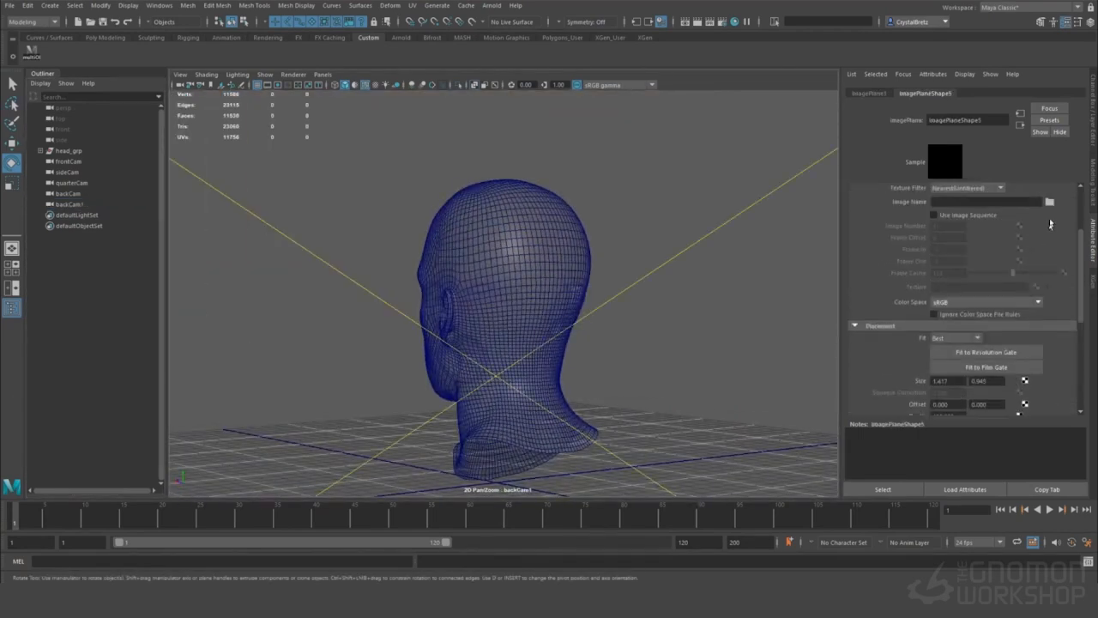
click(1050, 202)
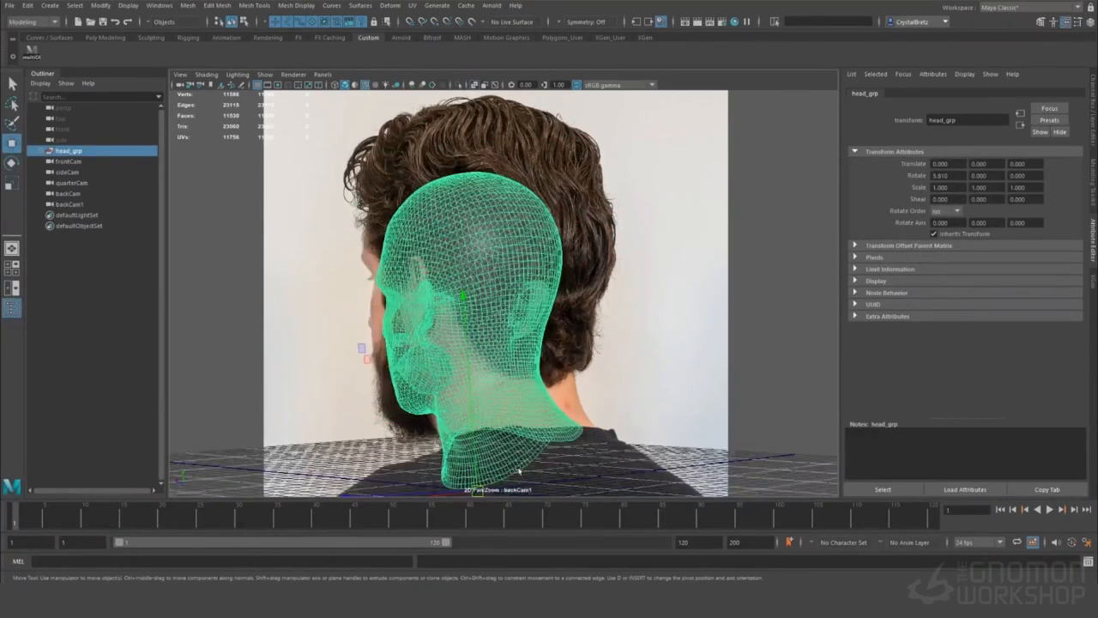
Step: Look through sideCam, backCam and frontCam in turn to check the head against each photo
drag(464, 295, 494, 411)
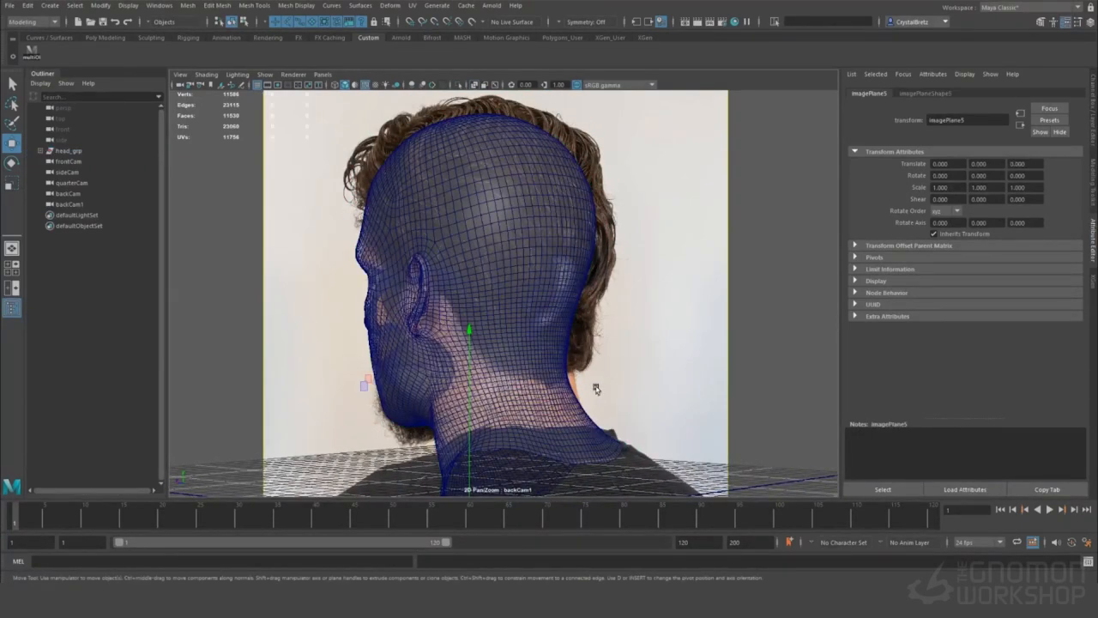
click(67, 171)
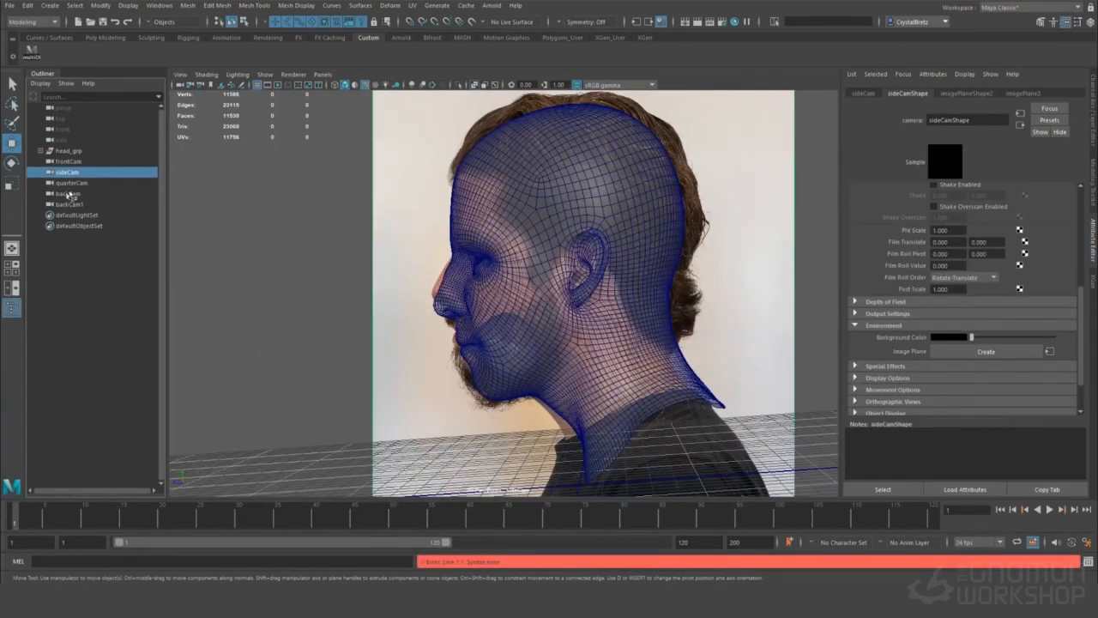
click(67, 192)
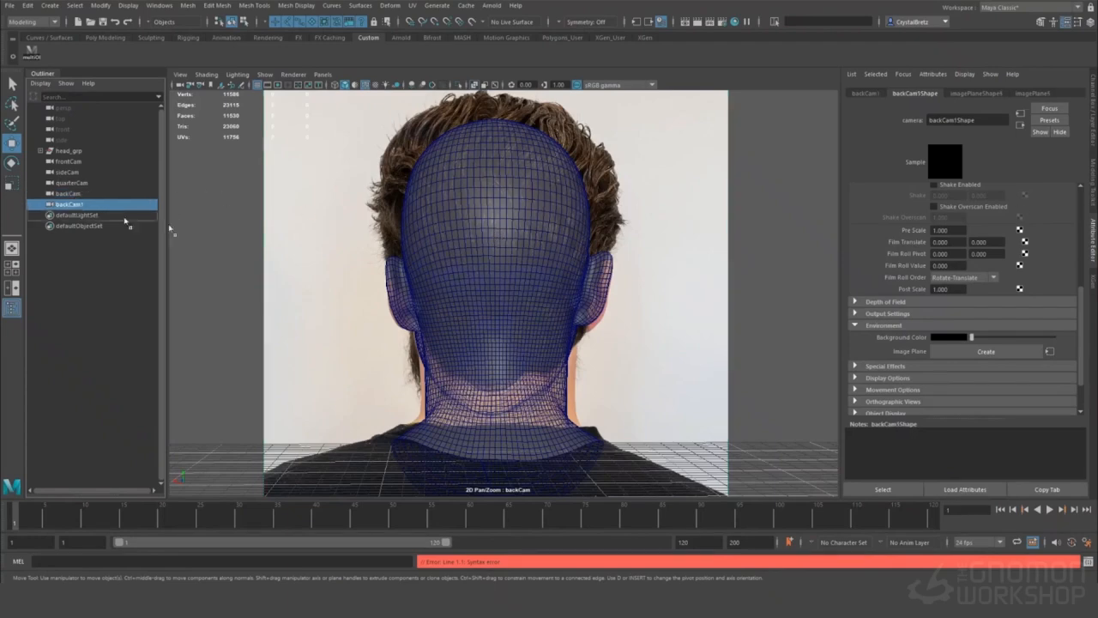
click(68, 162)
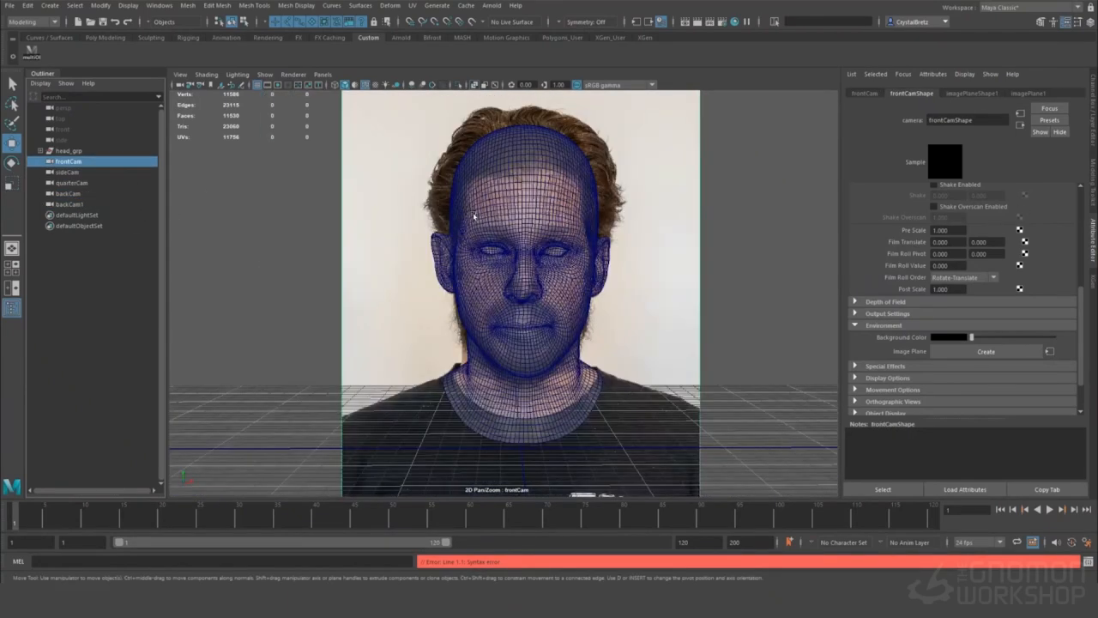
mouse_move(549, 243)
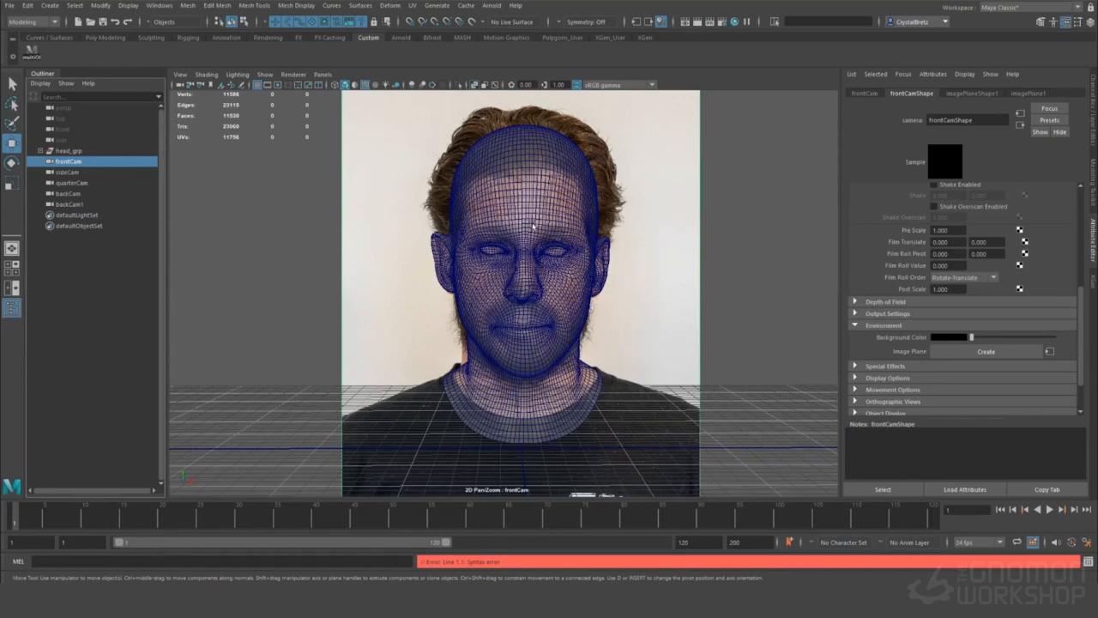
click(69, 151)
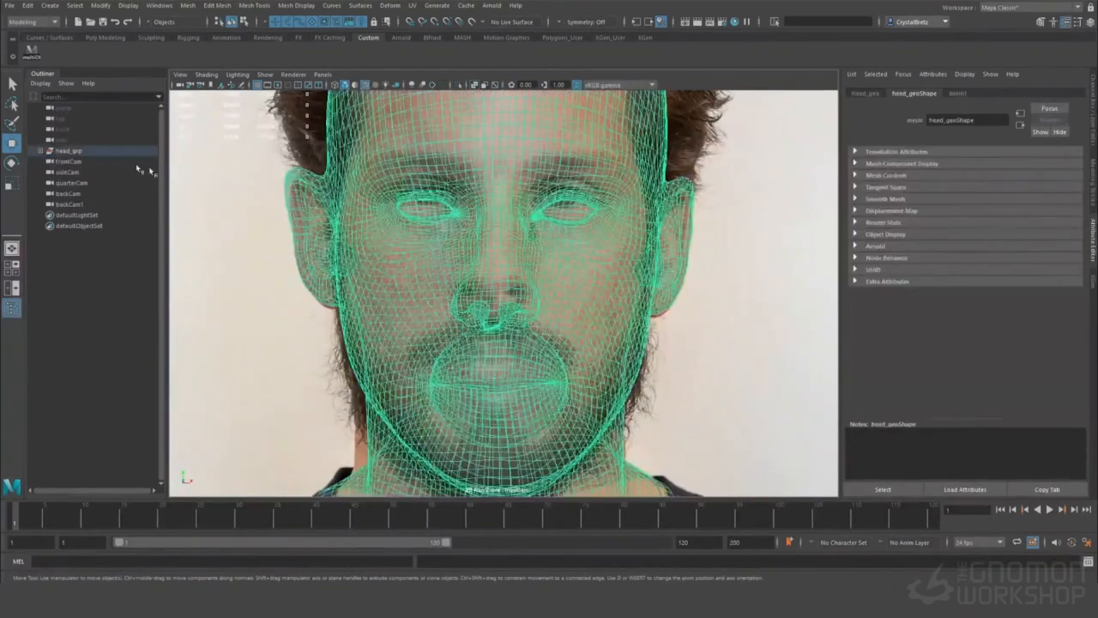
click(69, 161)
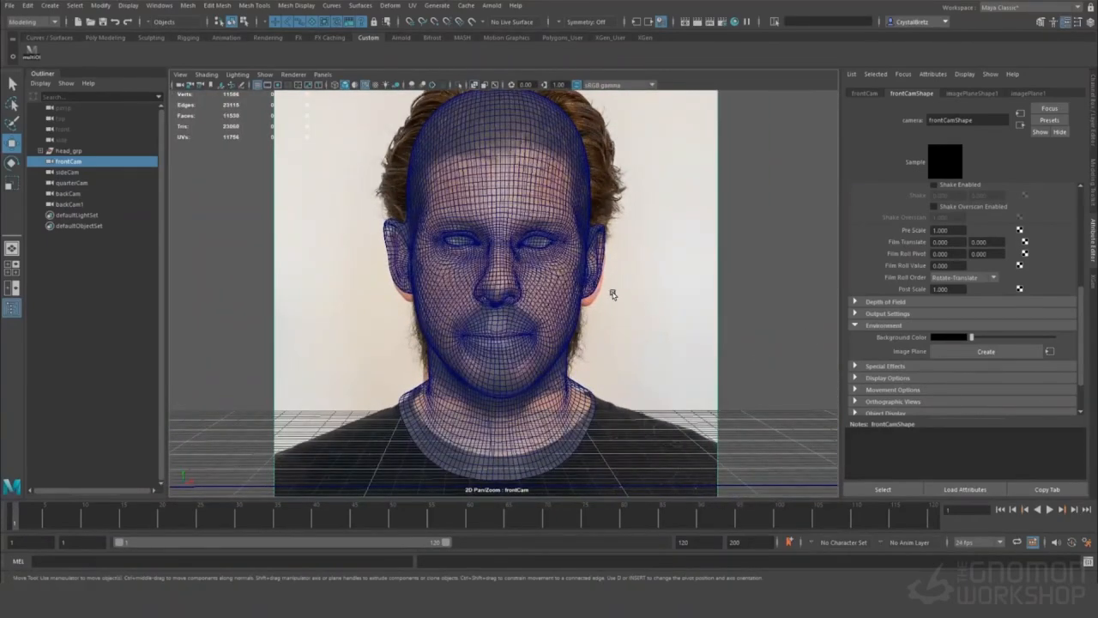
click(68, 172)
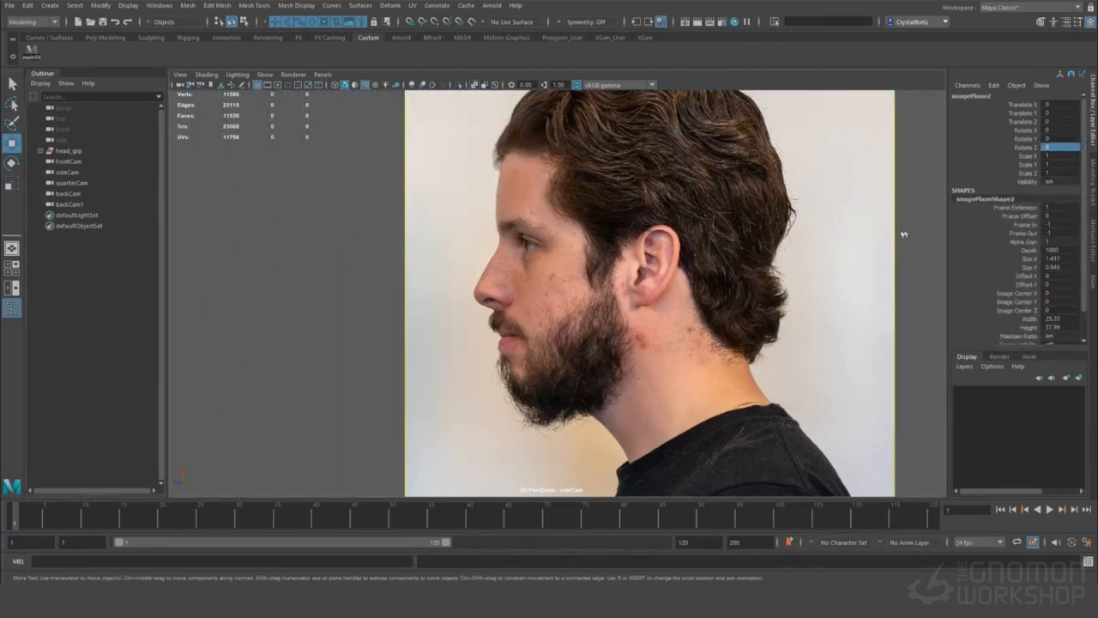
Step: Select sideCam, then look through quarterCam to check the three-quarter fit
click(67, 172)
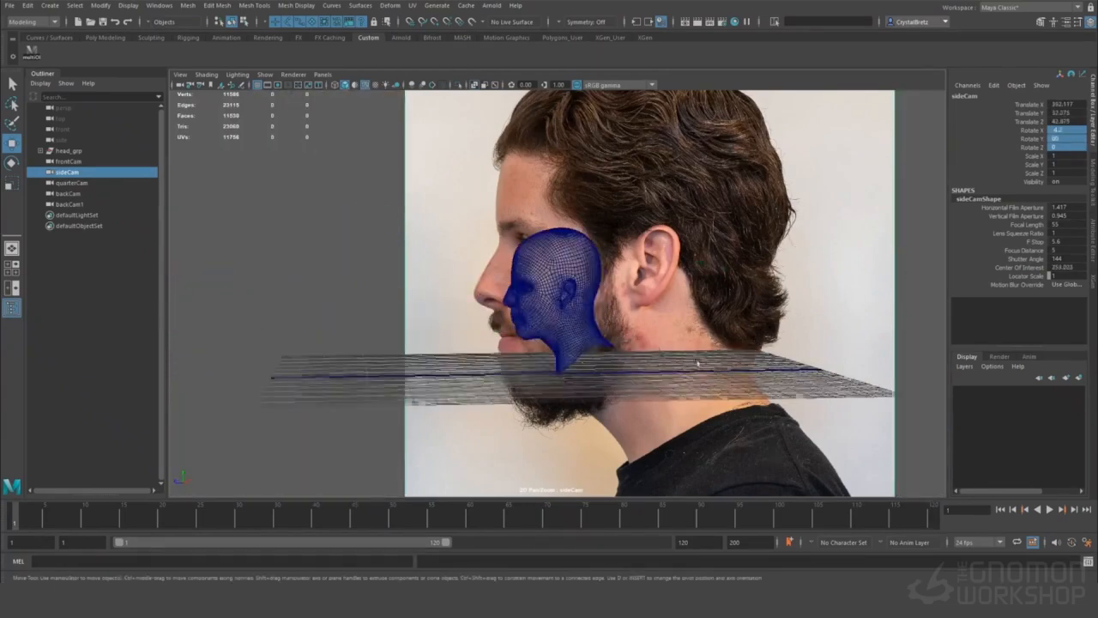
click(69, 151)
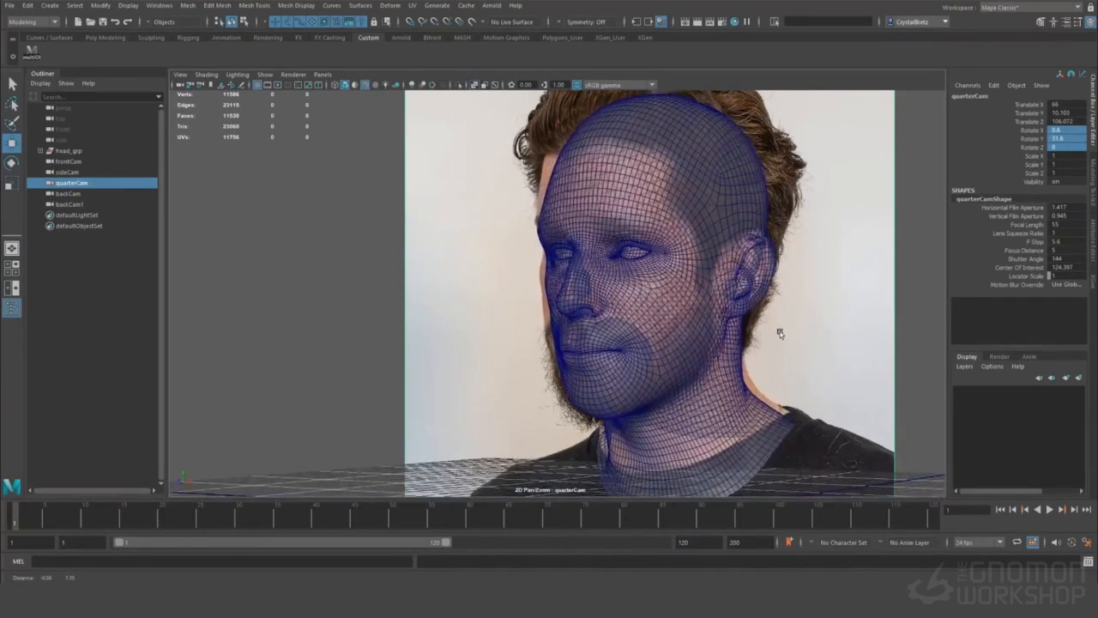
Step: Leave the quarterCam view and look through backCam at the back-of-head photo
drag(779, 333, 776, 322)
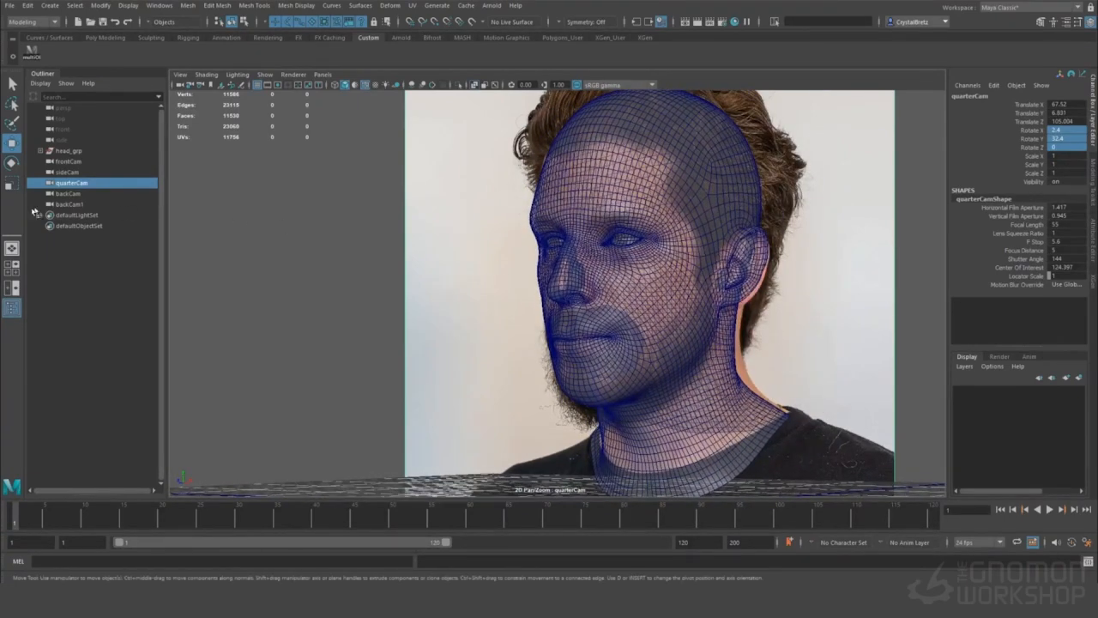
click(69, 192)
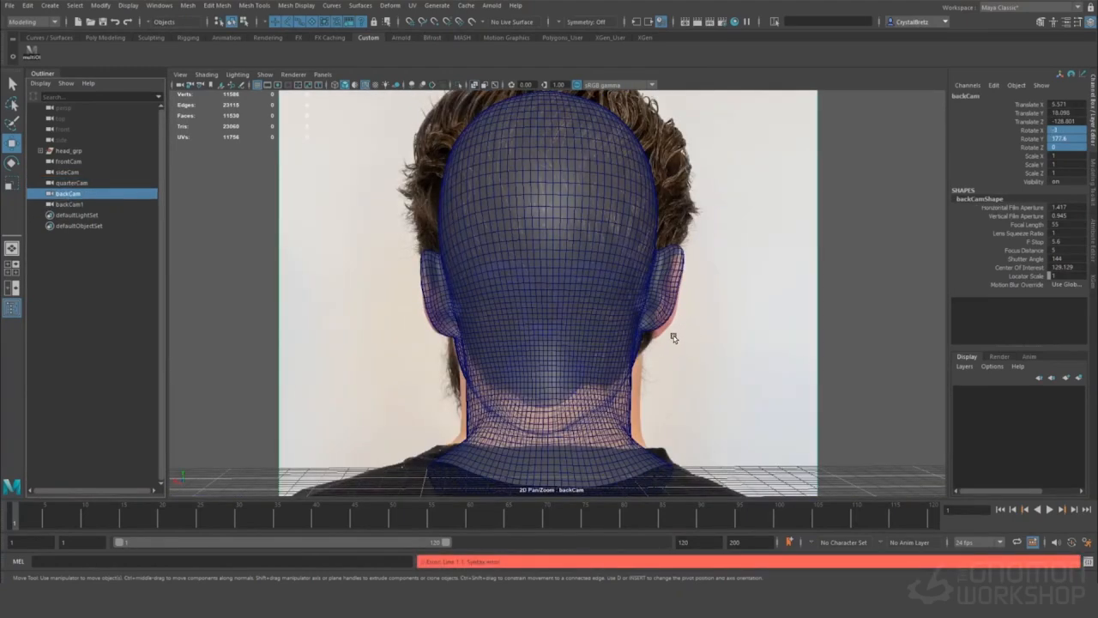
click(67, 204)
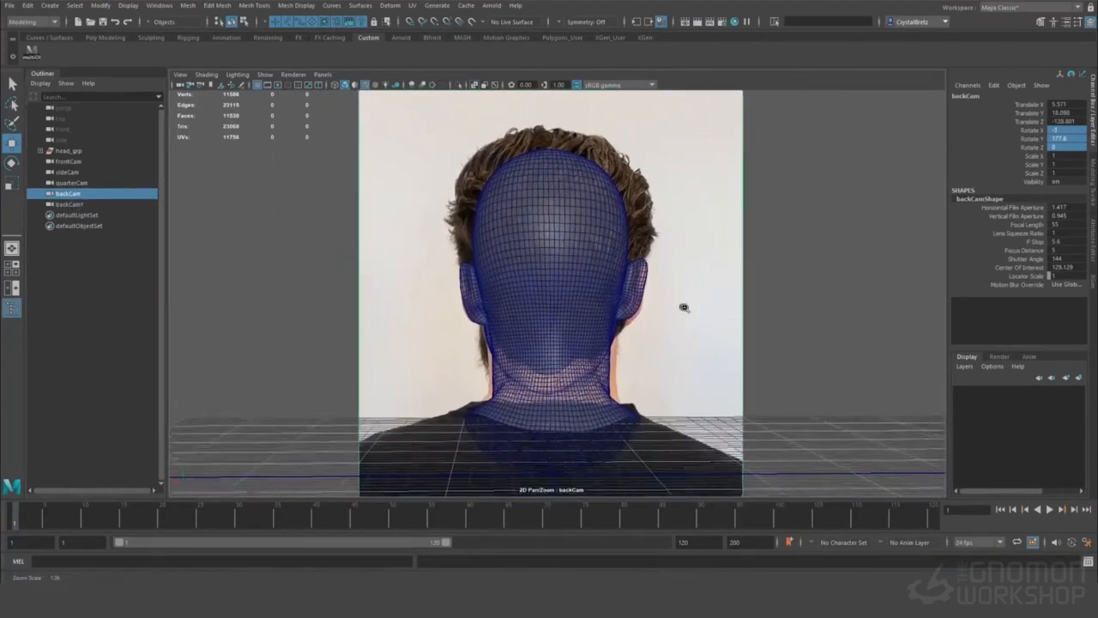
Step: Cycle through quarterCam, sideCam, frontCam and the back-quarter camera to verify the head's fit
click(72, 182)
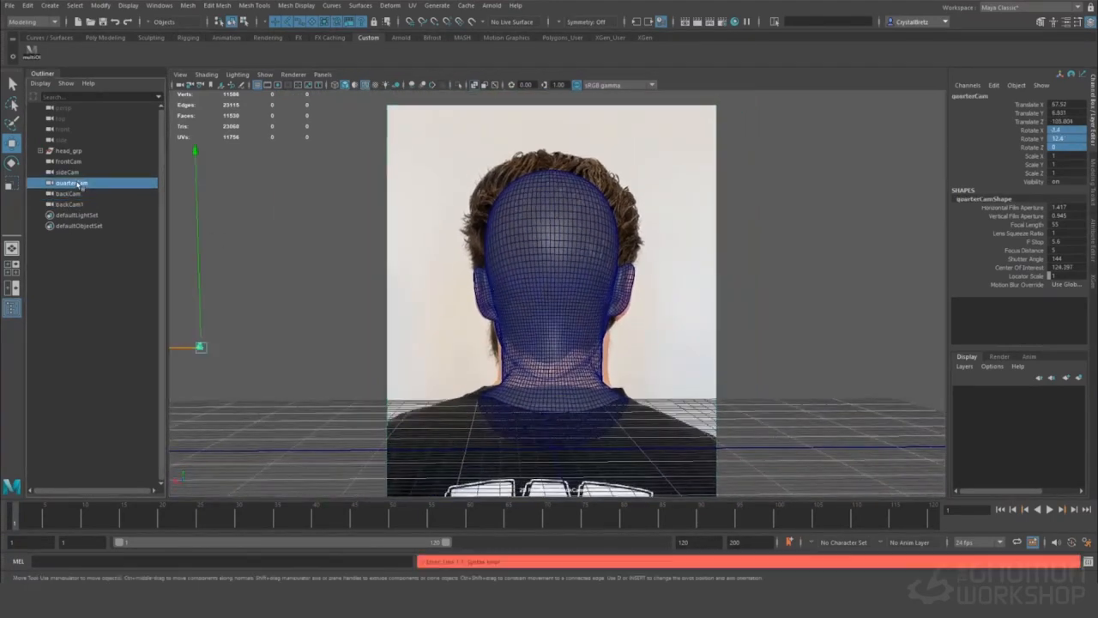
click(67, 172)
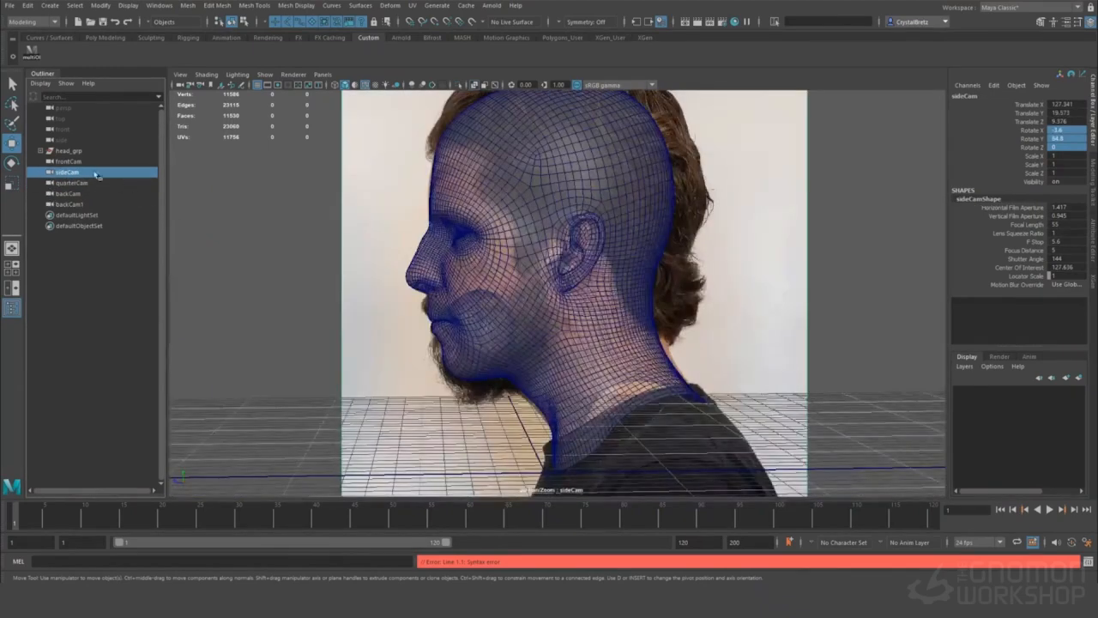
click(69, 162)
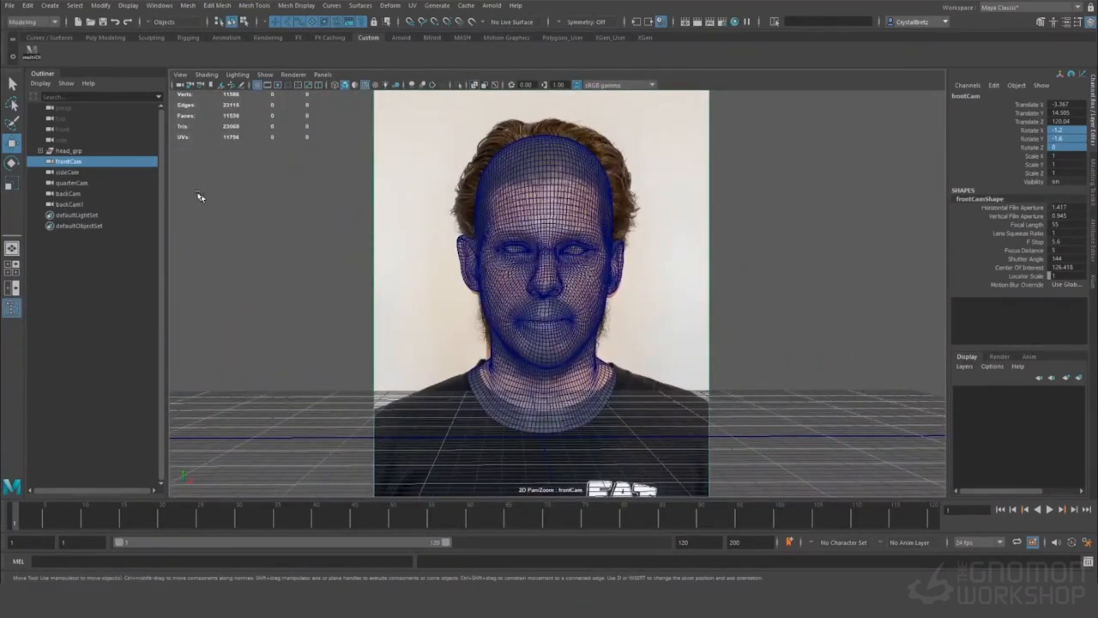
click(72, 182)
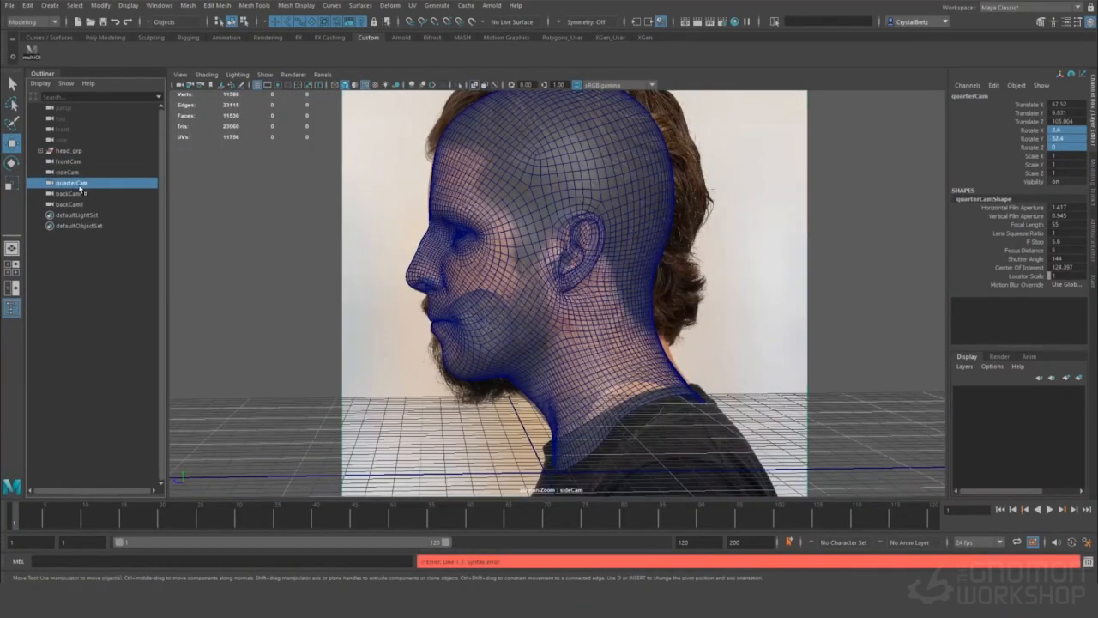
click(72, 192)
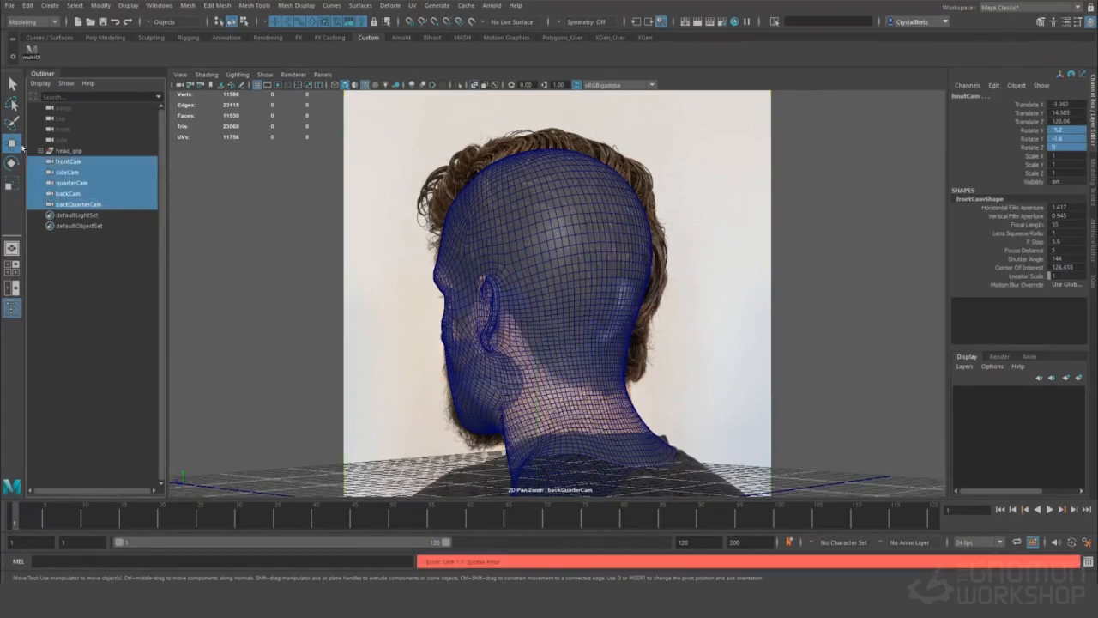
Step: Return to the persp camera and orbit around the shaded head among the photo planes
click(73, 161)
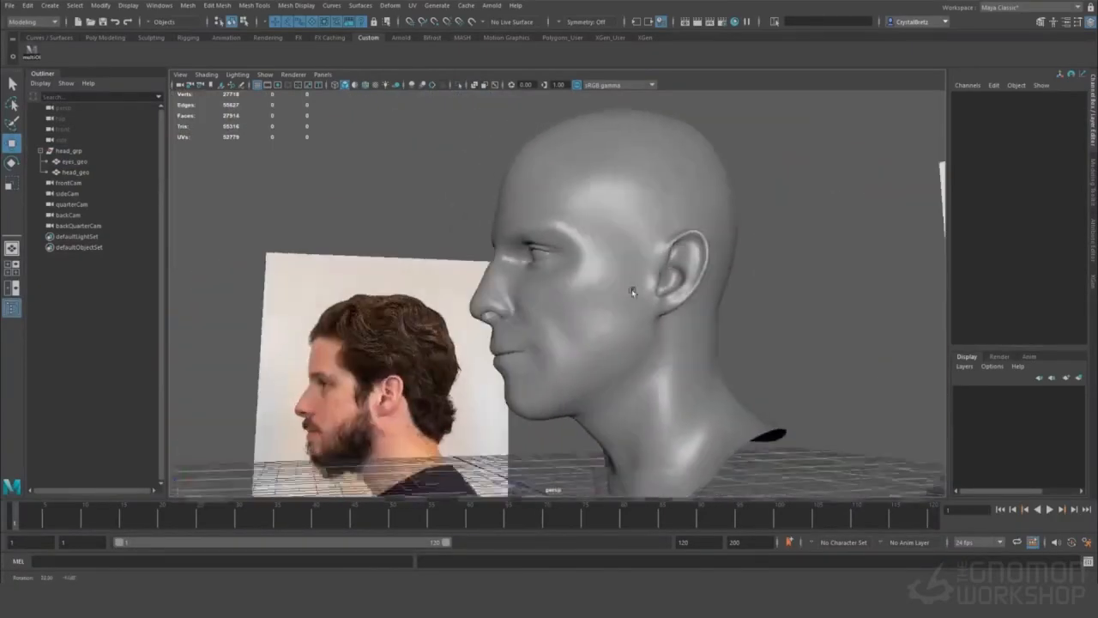
drag(635, 292, 747, 321)
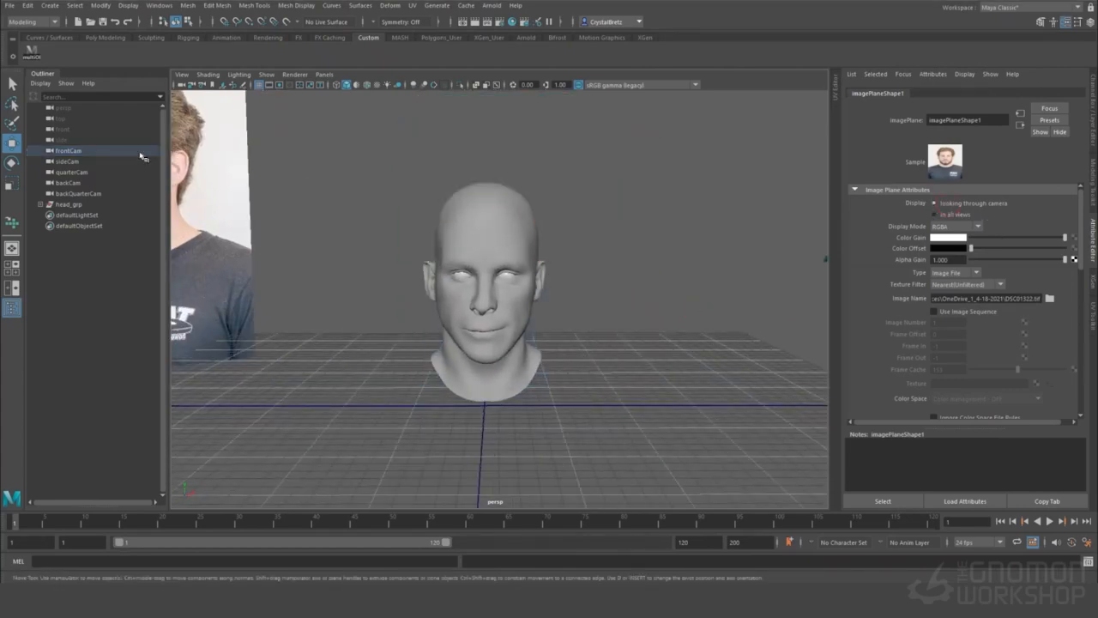
Step: Set the quarter, back and back-quarter image planes to display only when looking through camera
click(72, 171)
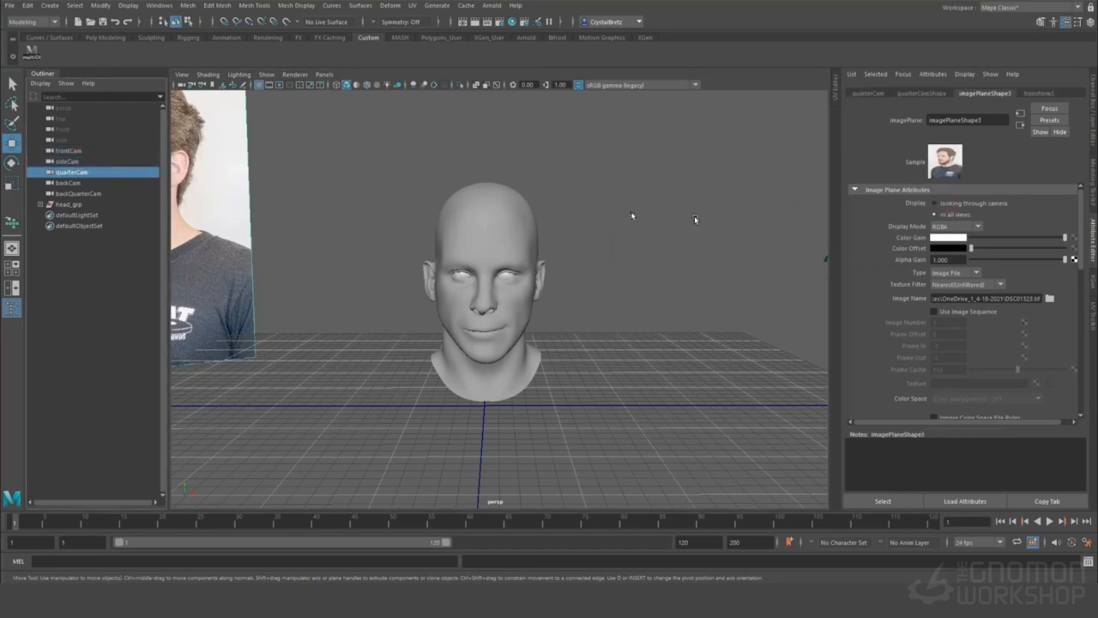
click(69, 182)
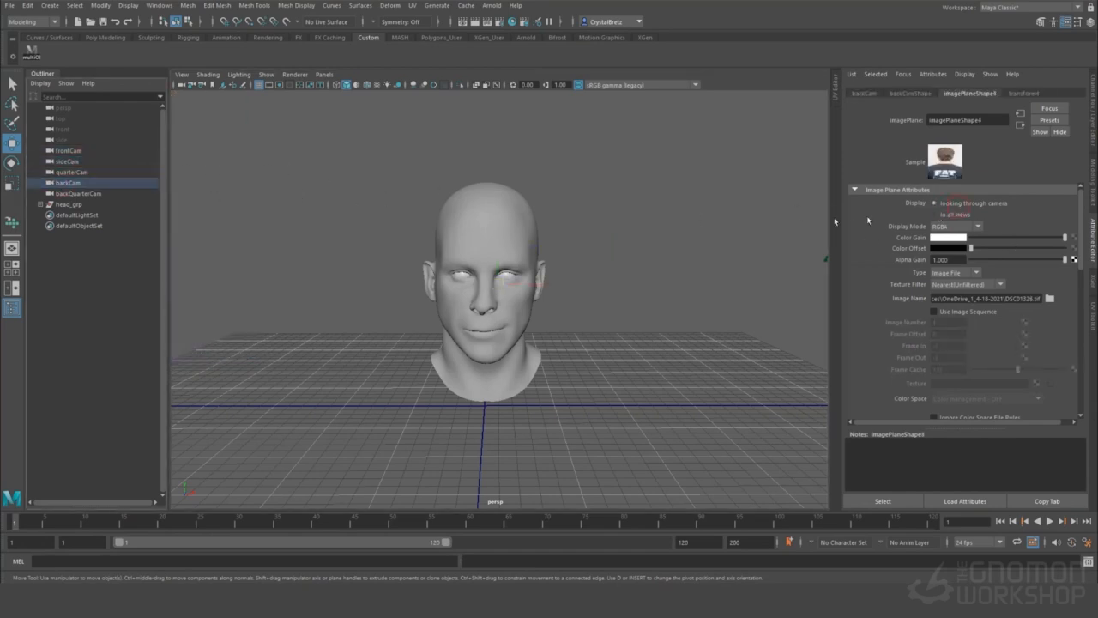
click(78, 192)
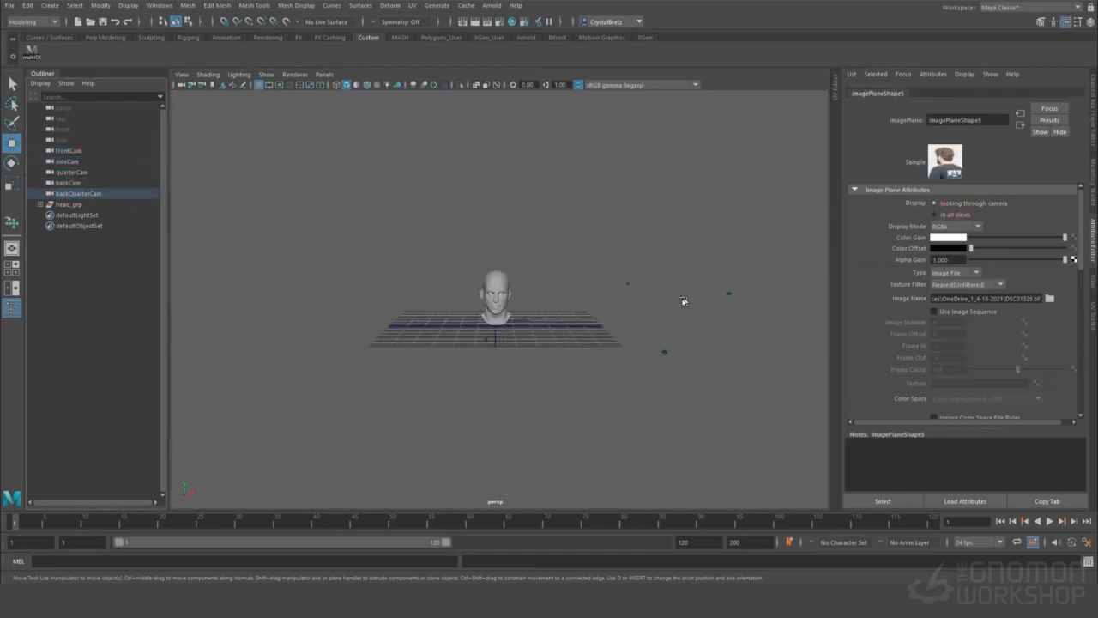
click(69, 151)
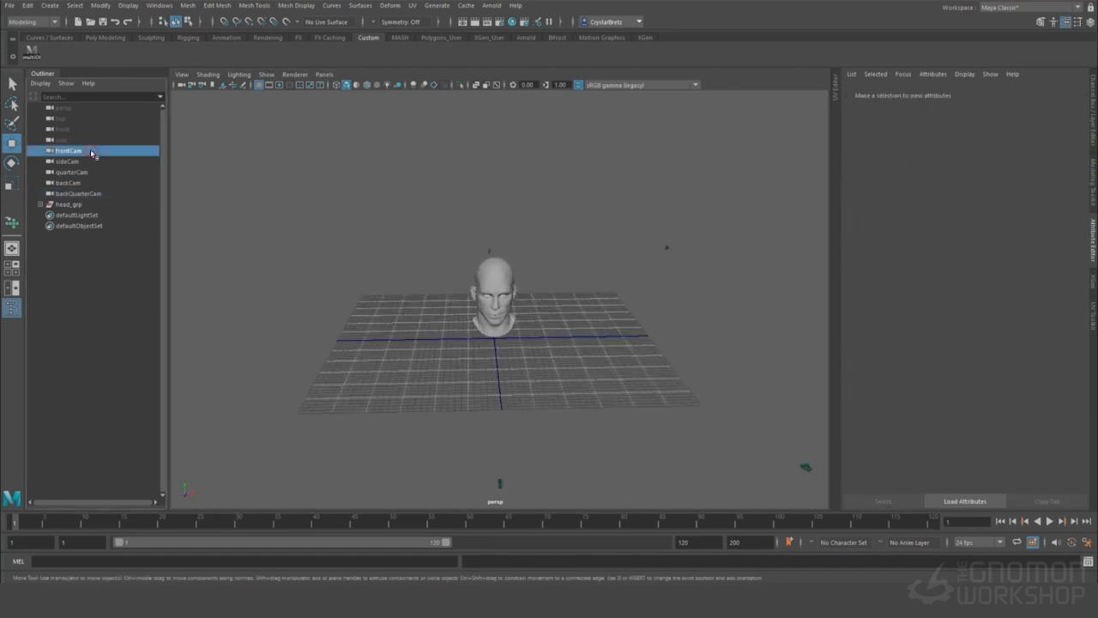
Step: Lock sideCam's Translate and Rotate channels via Lock Selected
click(68, 151)
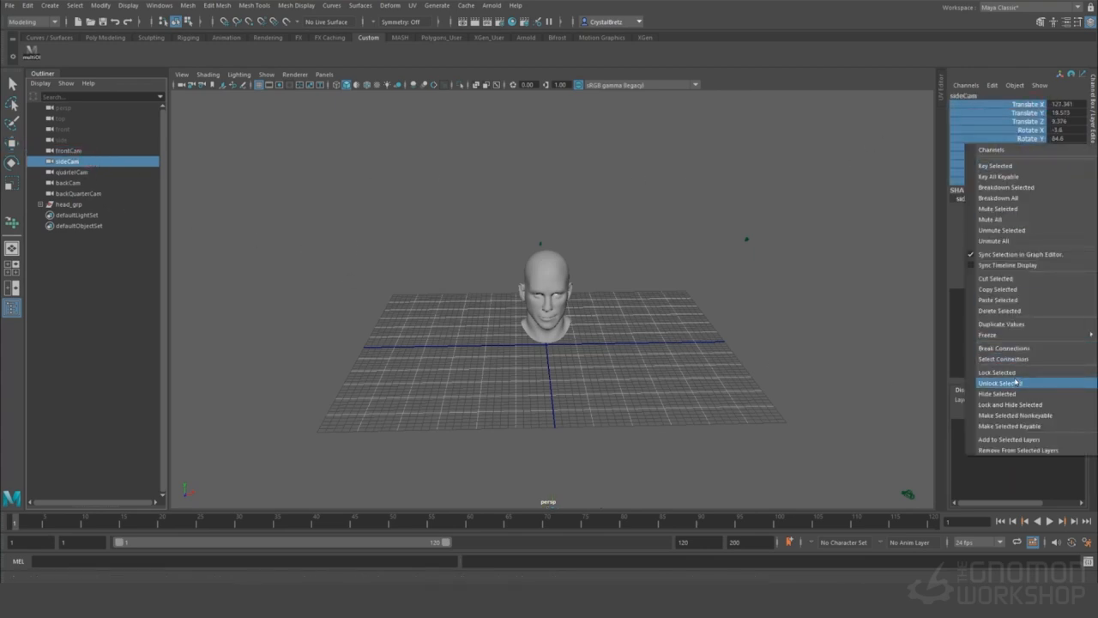
click(72, 172)
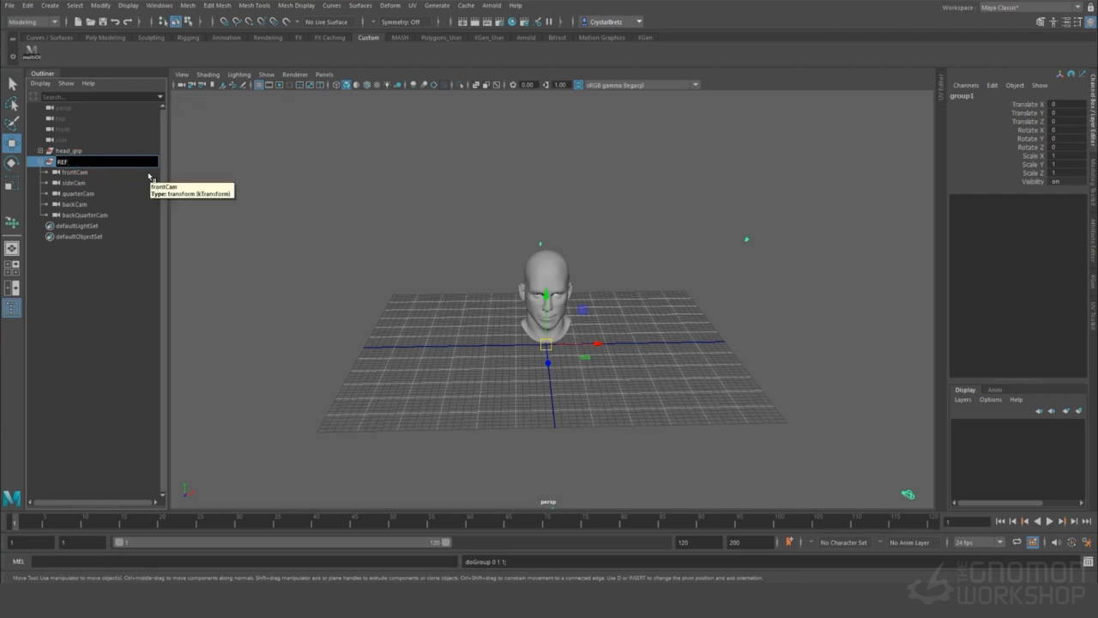
Step: Name the new camera group REF_cams in the Outliner
text(REF_cams)
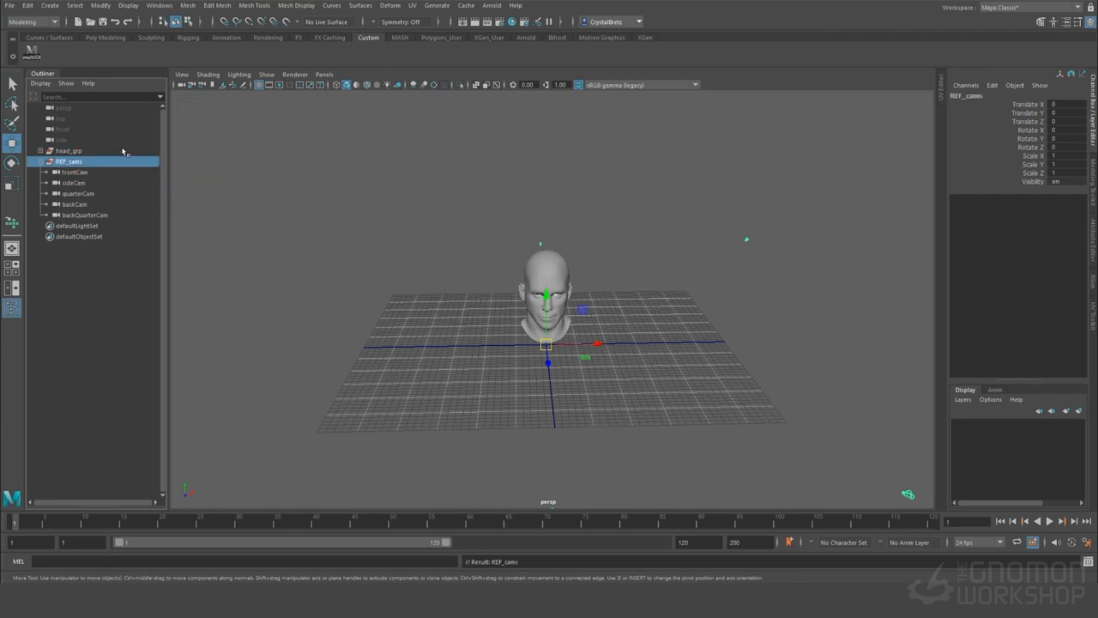